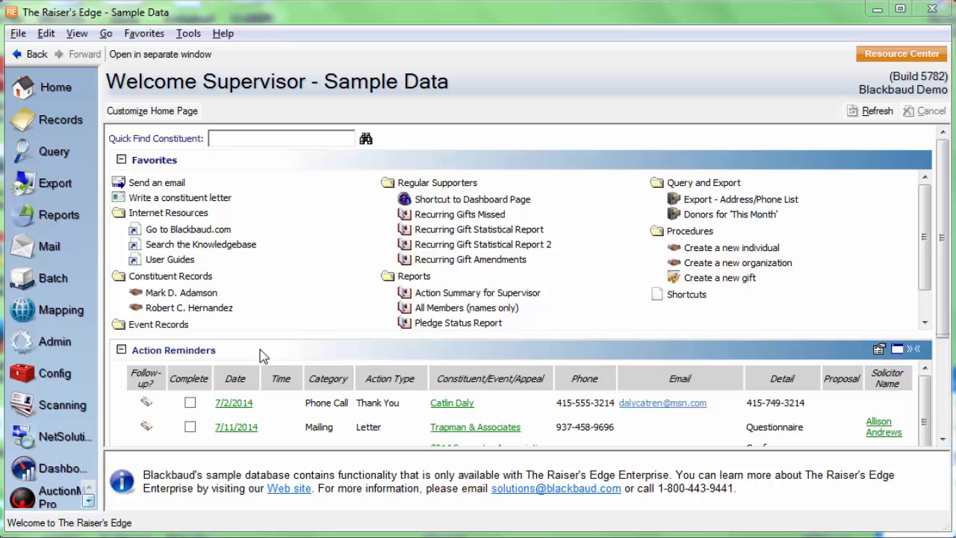
pyautogui.moveTo(224, 376)
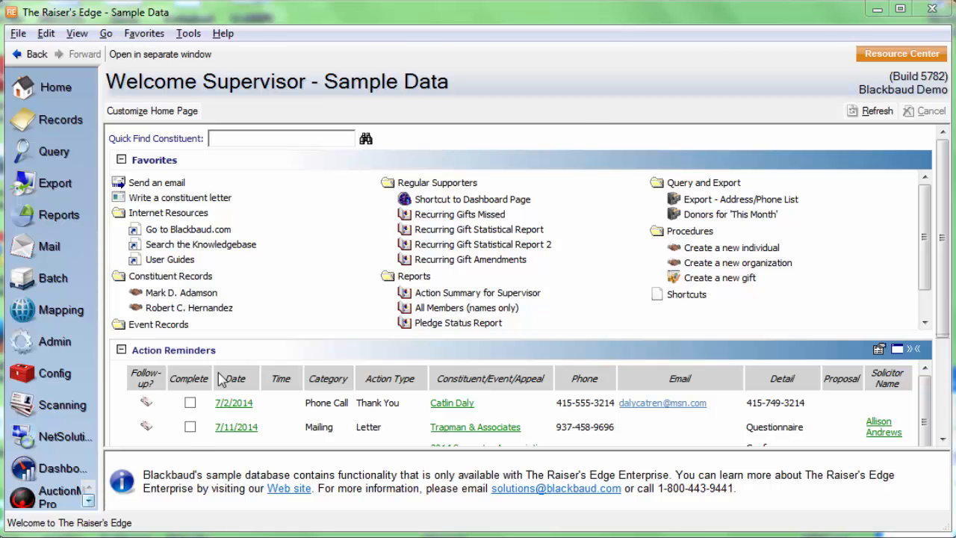
# - Open Config from the left navigation bar to list Tables, Attributes and Business Rules
pyautogui.click(53, 373)
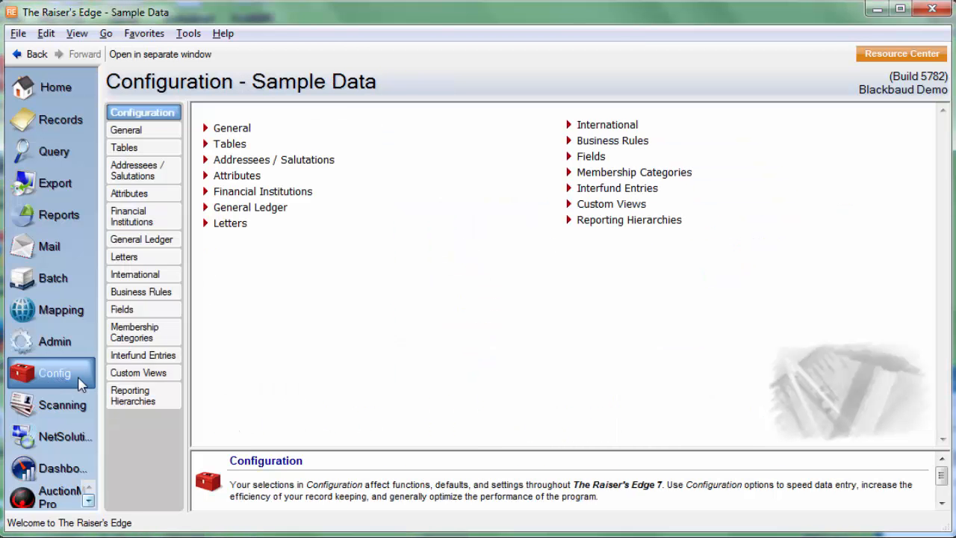
pyautogui.moveTo(166, 292)
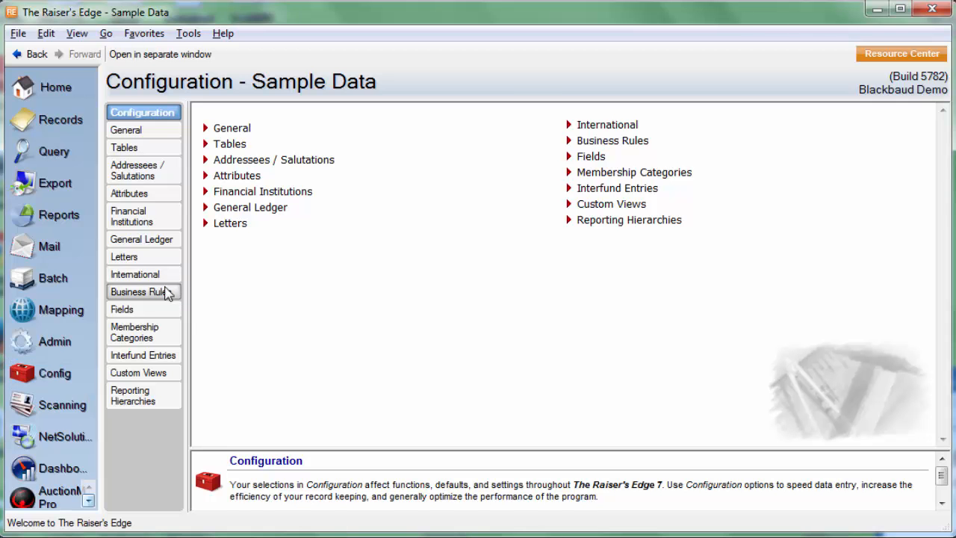
# - Show the Business Rules mail options: SMTP server, port 25 and anonymous authentication
pyautogui.click(139, 291)
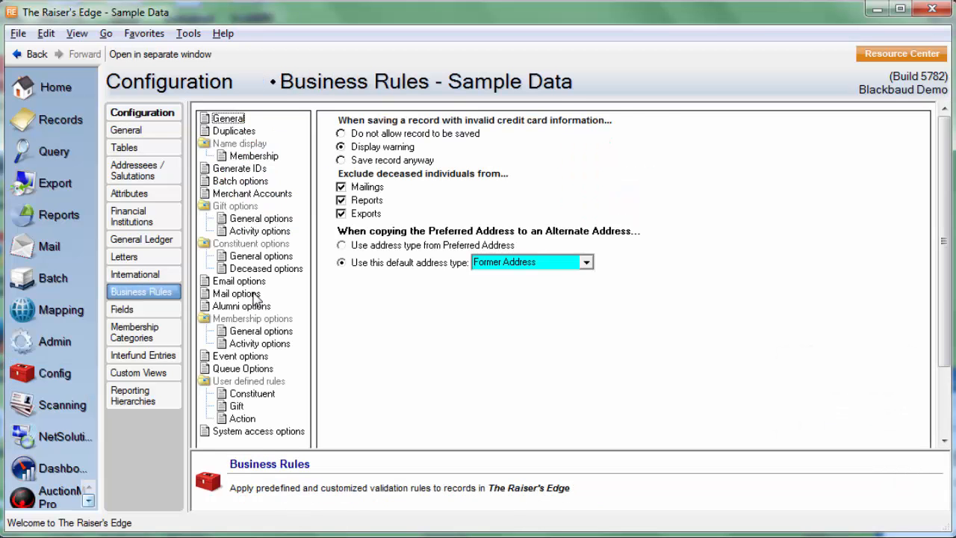
pyautogui.click(236, 293)
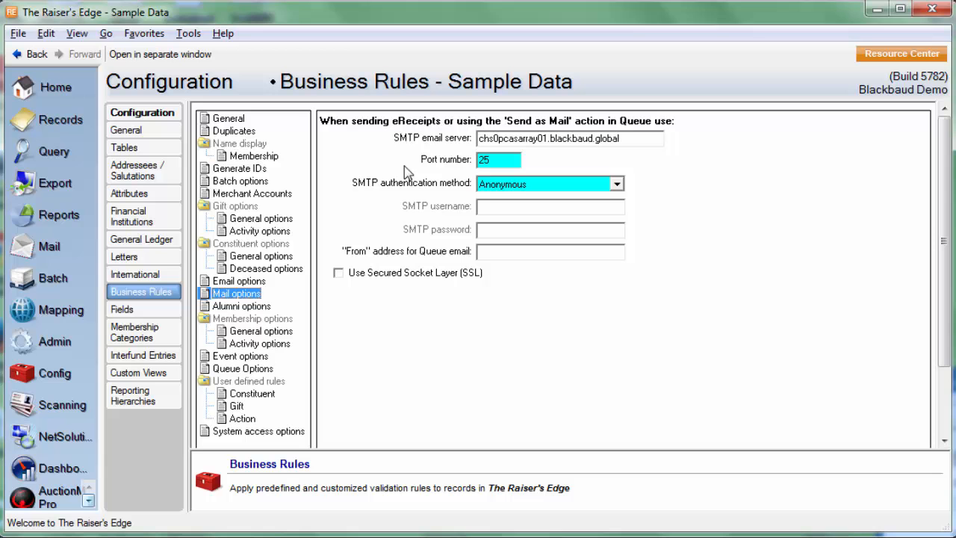
pyautogui.moveTo(381, 164)
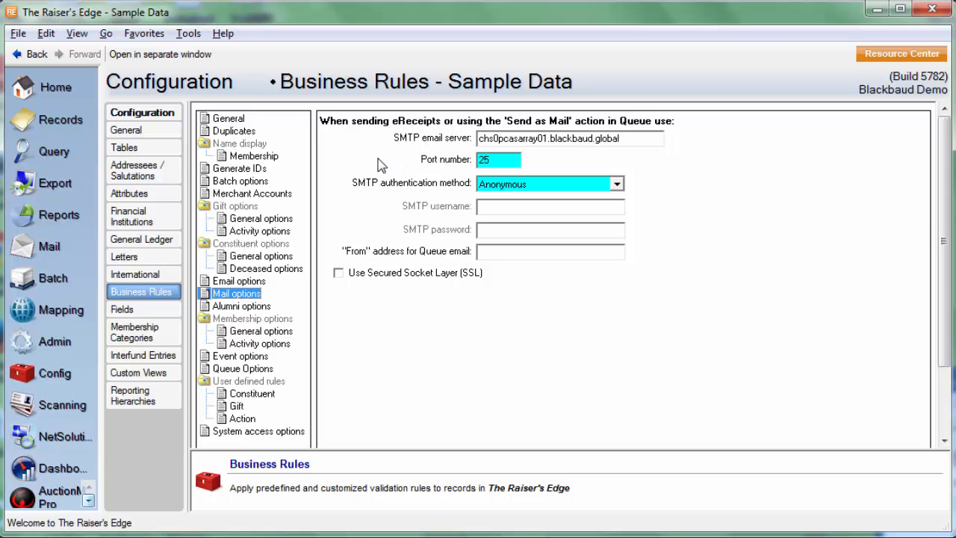
pyautogui.moveTo(387, 162)
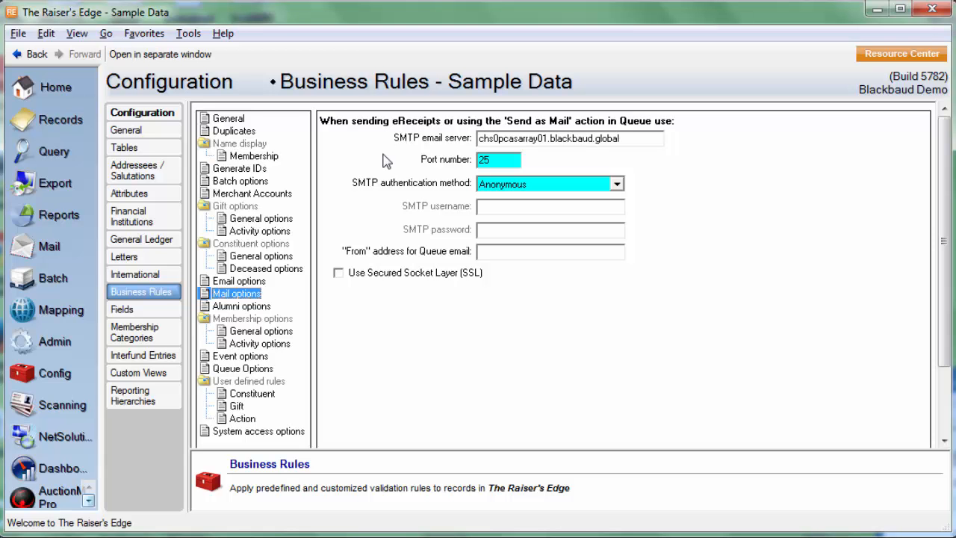
pyautogui.moveTo(396, 163)
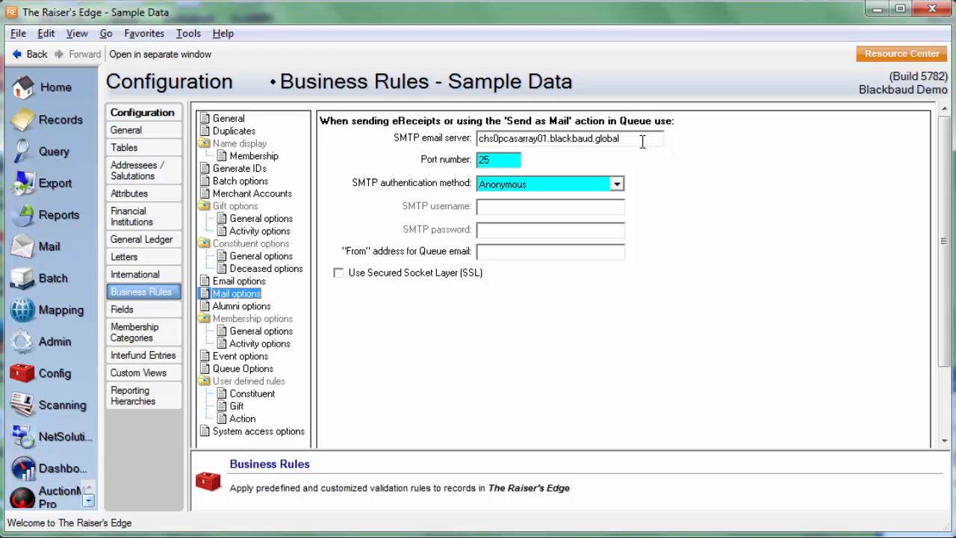
pyautogui.click(504, 159)
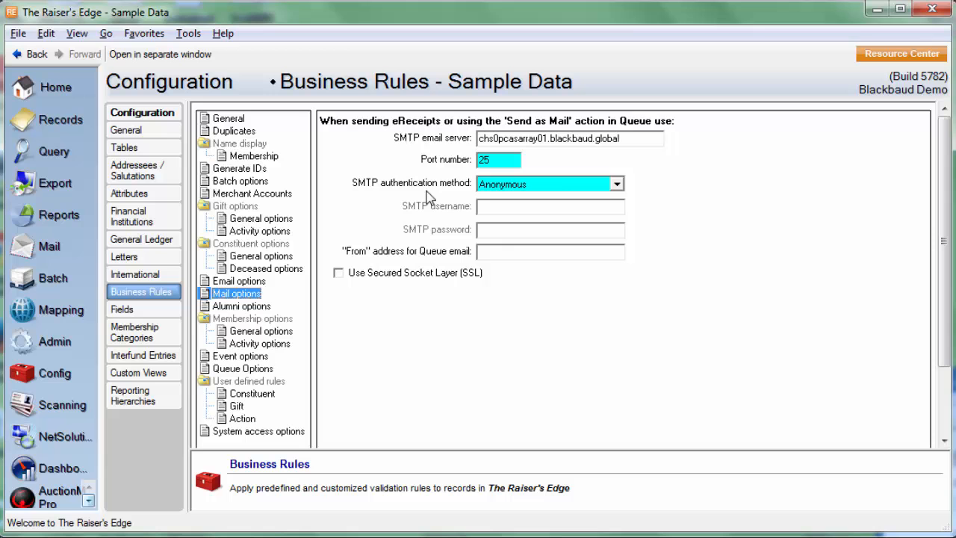
pyautogui.moveTo(557, 190)
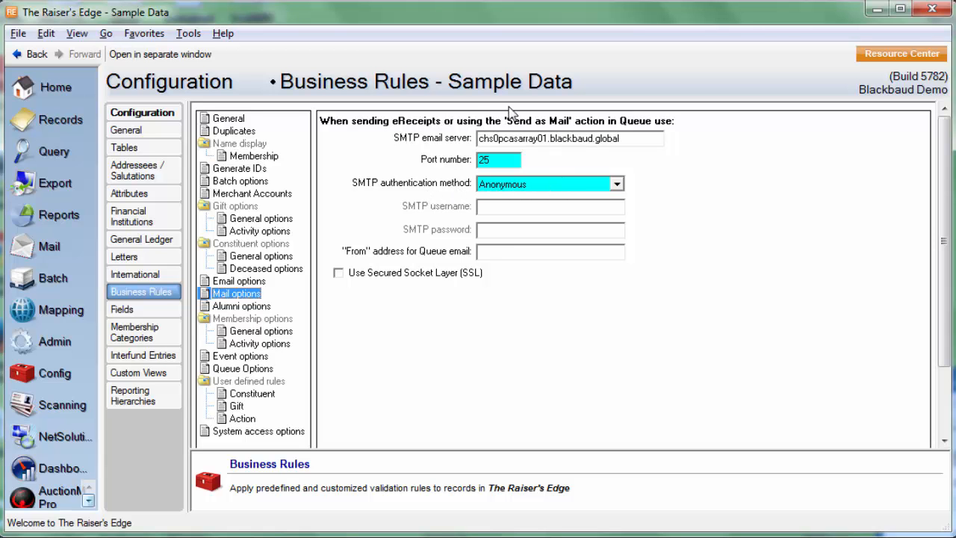
pyautogui.moveTo(374, 162)
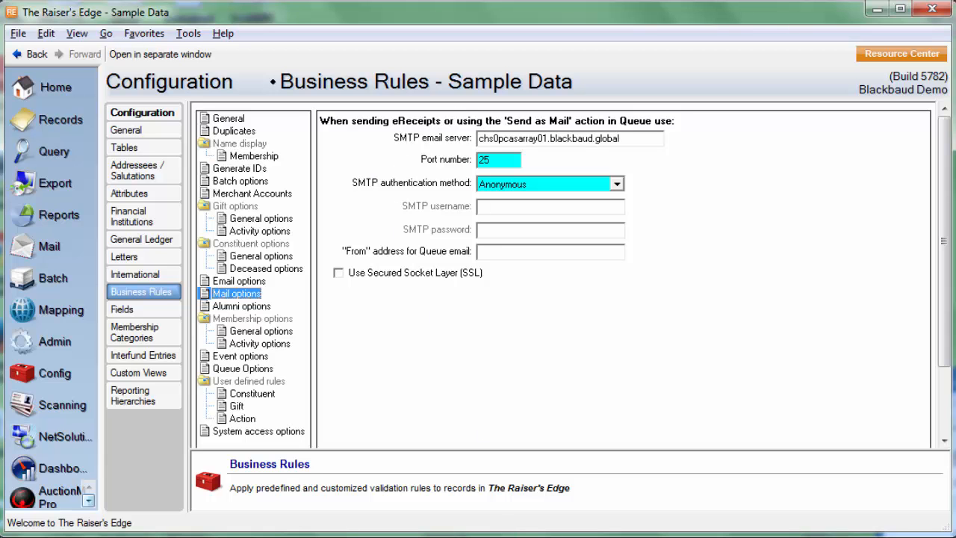
pyautogui.moveTo(49, 258)
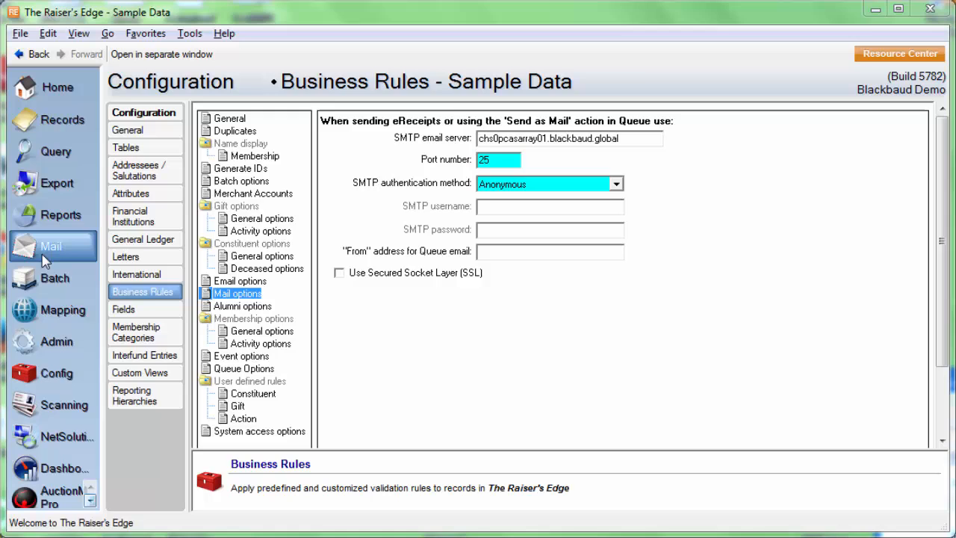
# - Open Sample eReceipts under Mail receipts, keeping receipt type as Create custom data file
pyautogui.click(51, 246)
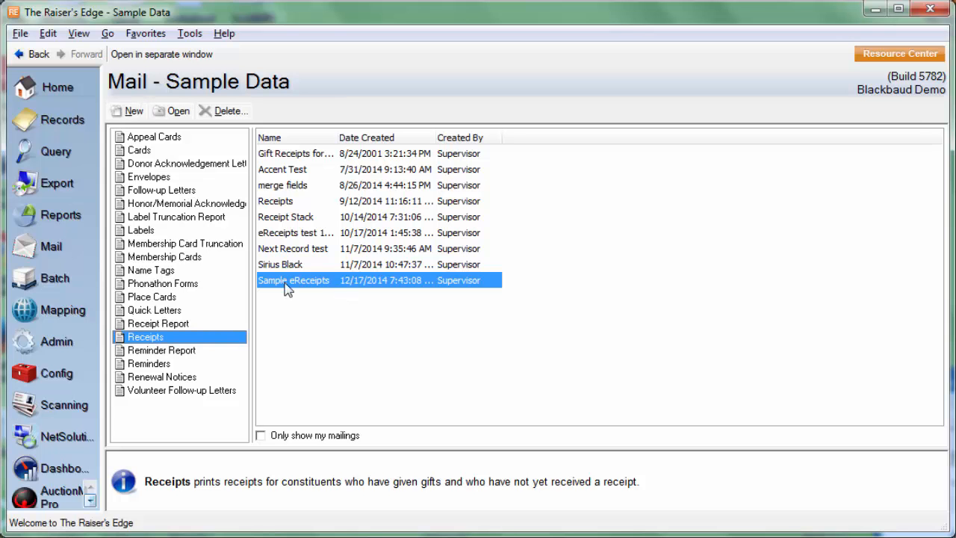
pyautogui.doubleClick(293, 280)
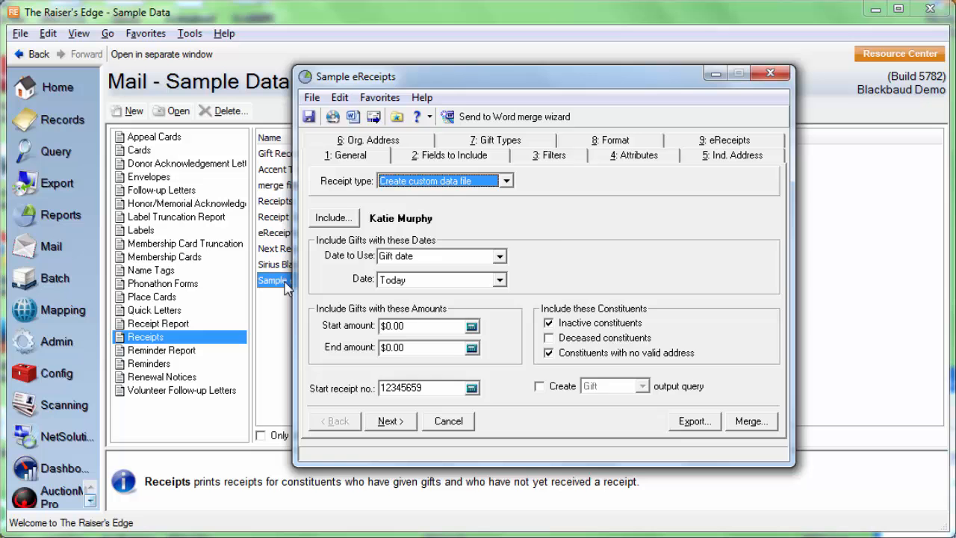
pyautogui.moveTo(555, 237)
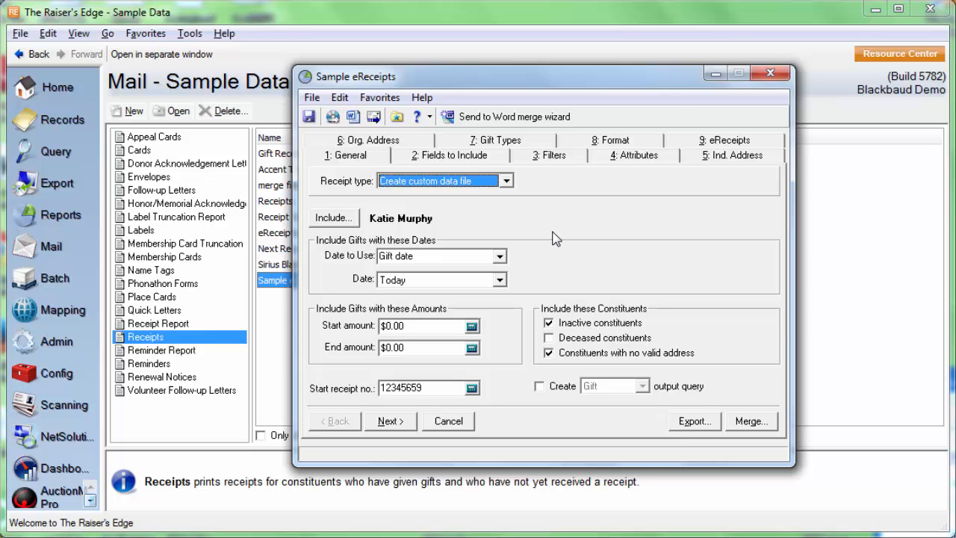
pyautogui.moveTo(452, 163)
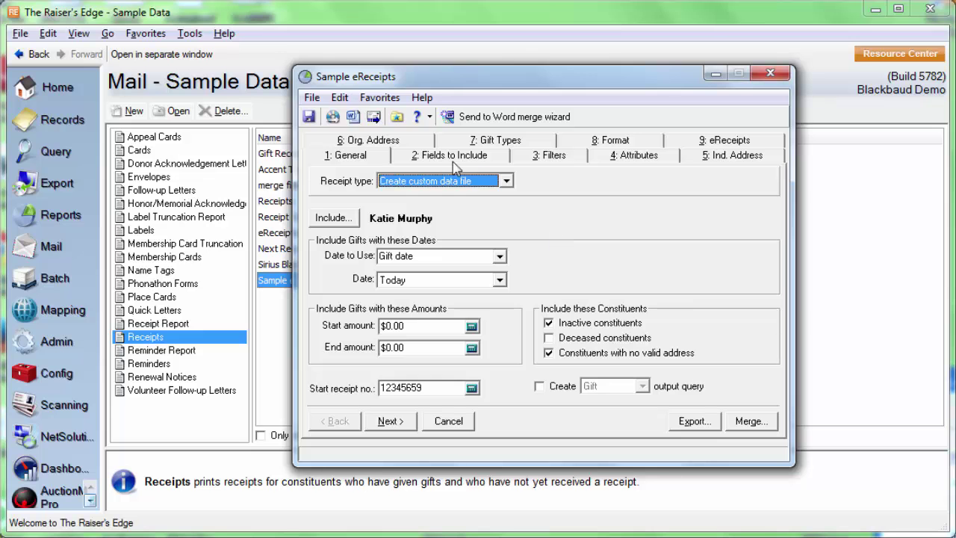
pyautogui.moveTo(600, 229)
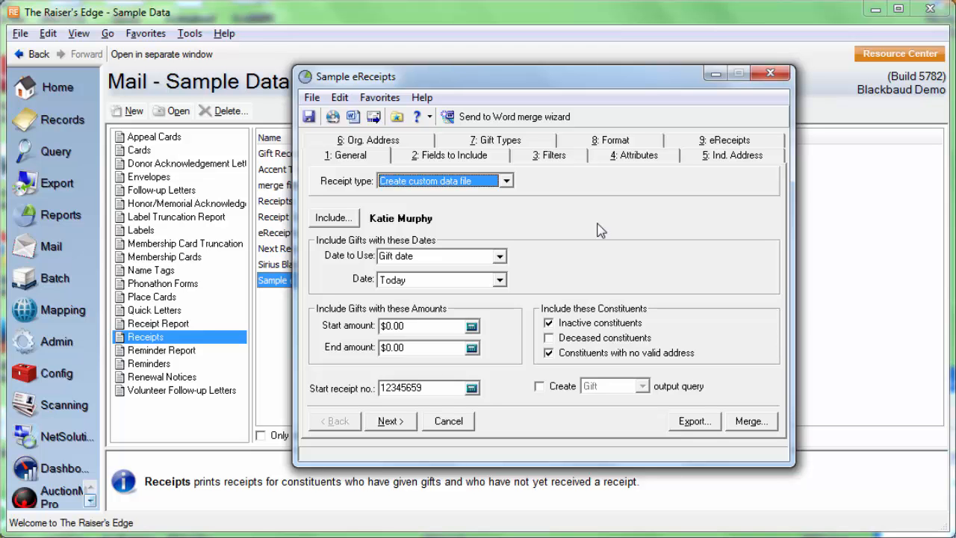
pyautogui.moveTo(764, 158)
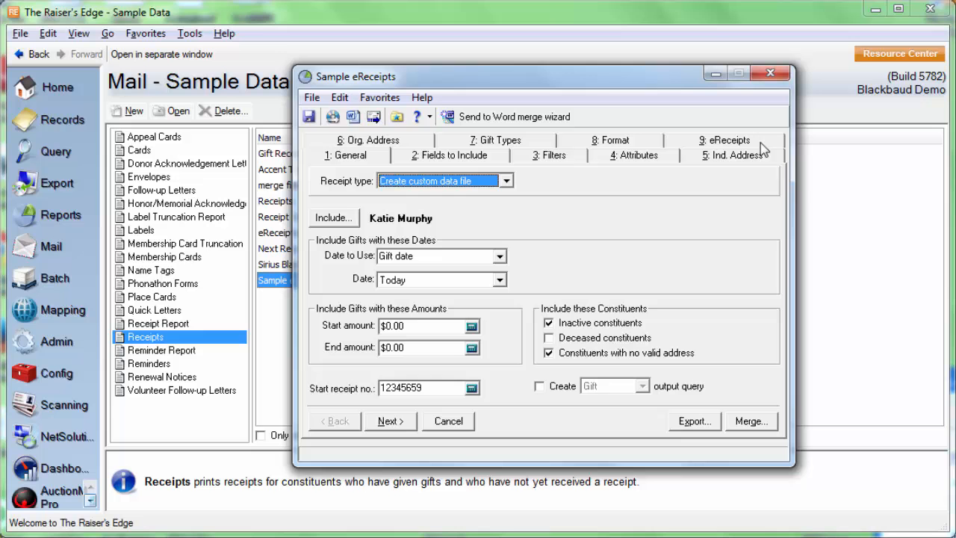
pyautogui.moveTo(486, 208)
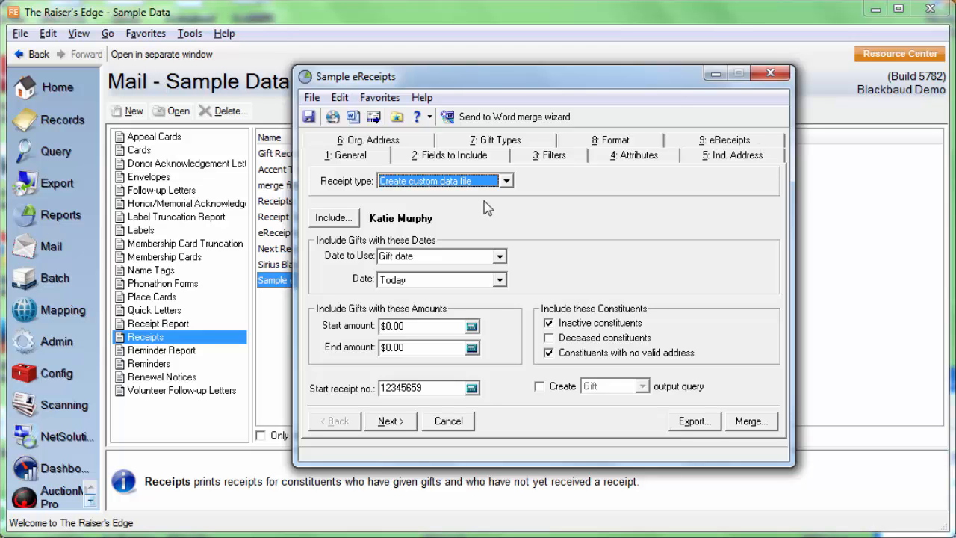
pyautogui.moveTo(491, 205)
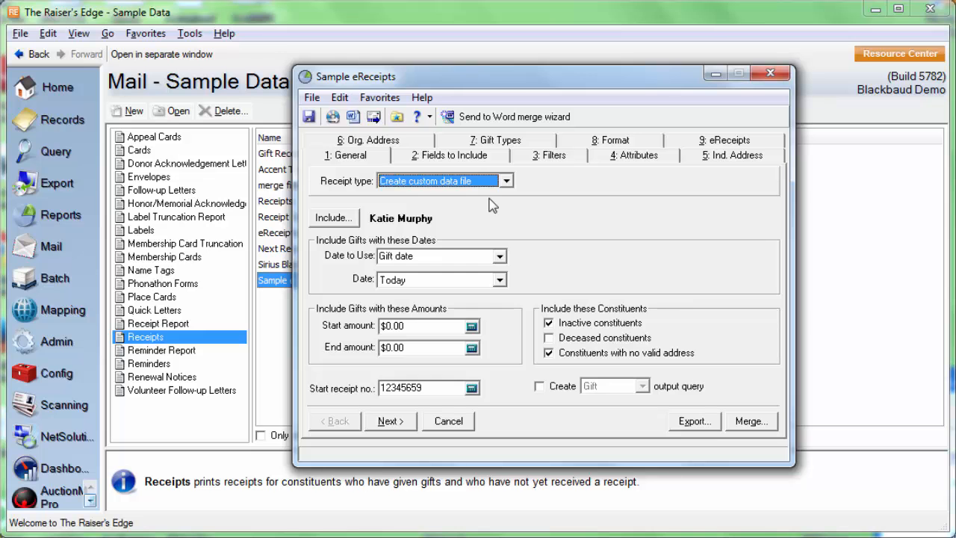
pyautogui.moveTo(473, 188)
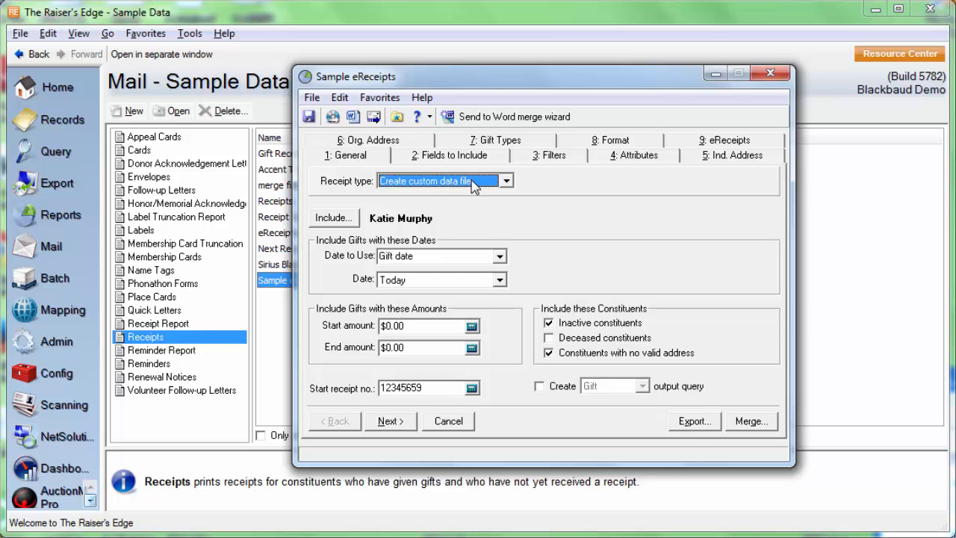
pyautogui.click(506, 181)
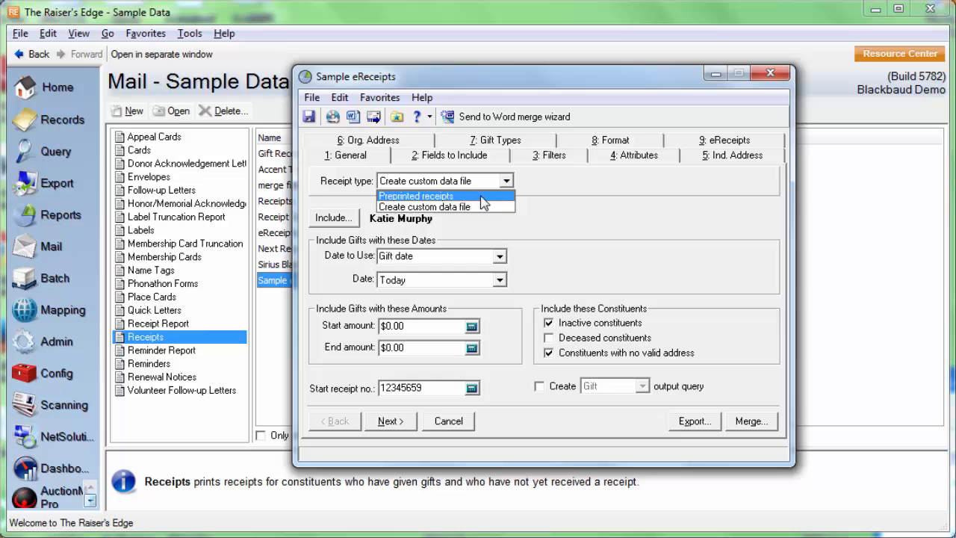
pyautogui.click(424, 206)
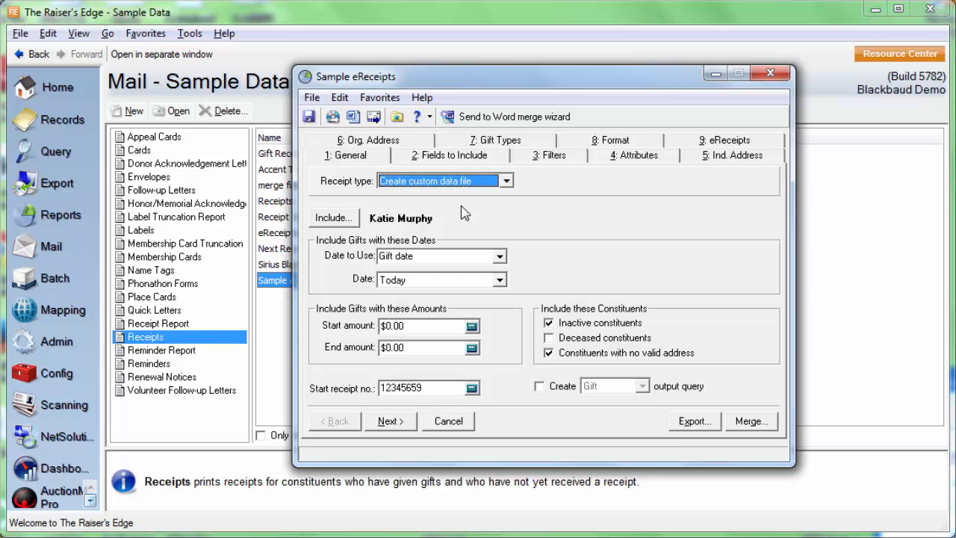
pyautogui.moveTo(482, 206)
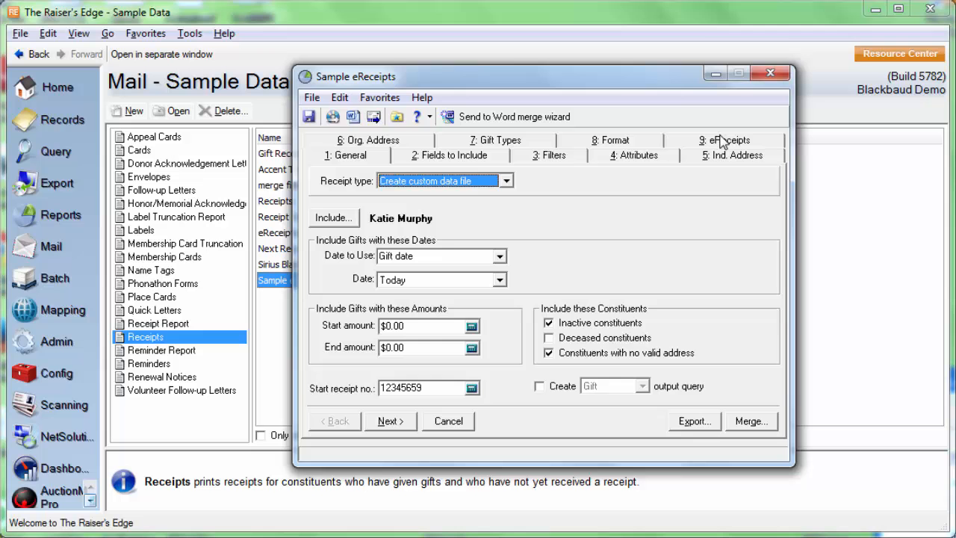
# - Review the eReceipts email message and email type settings, then return to 1: General
pyautogui.click(717, 140)
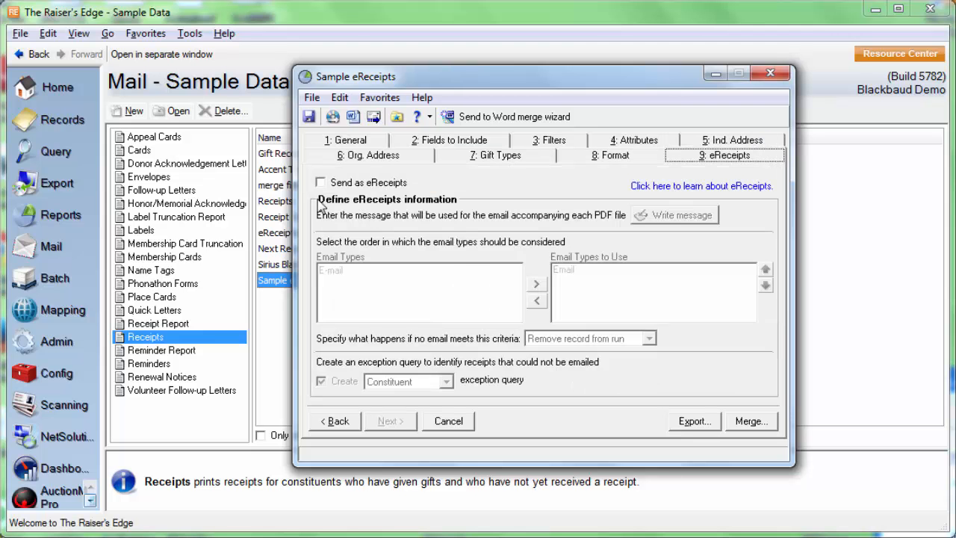
pyautogui.moveTo(400, 188)
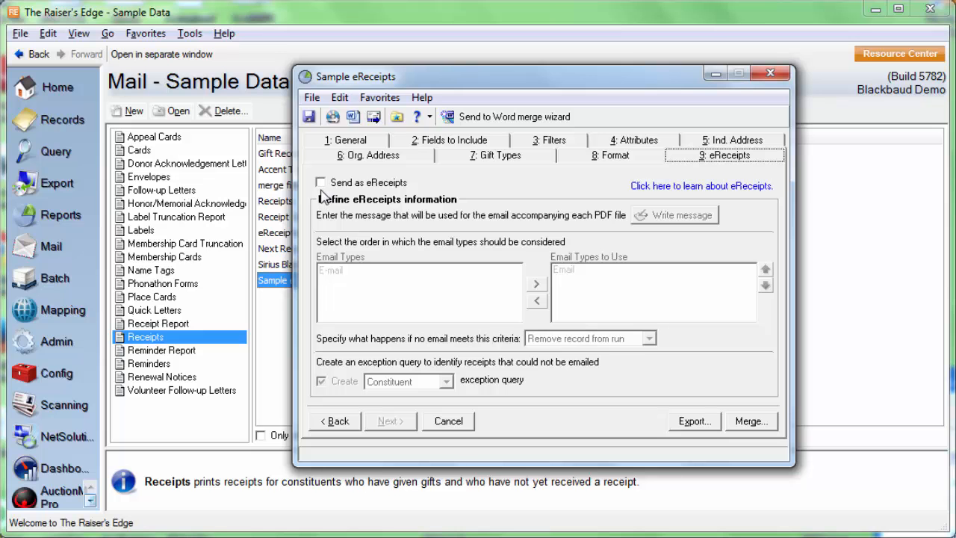
pyautogui.moveTo(322, 192)
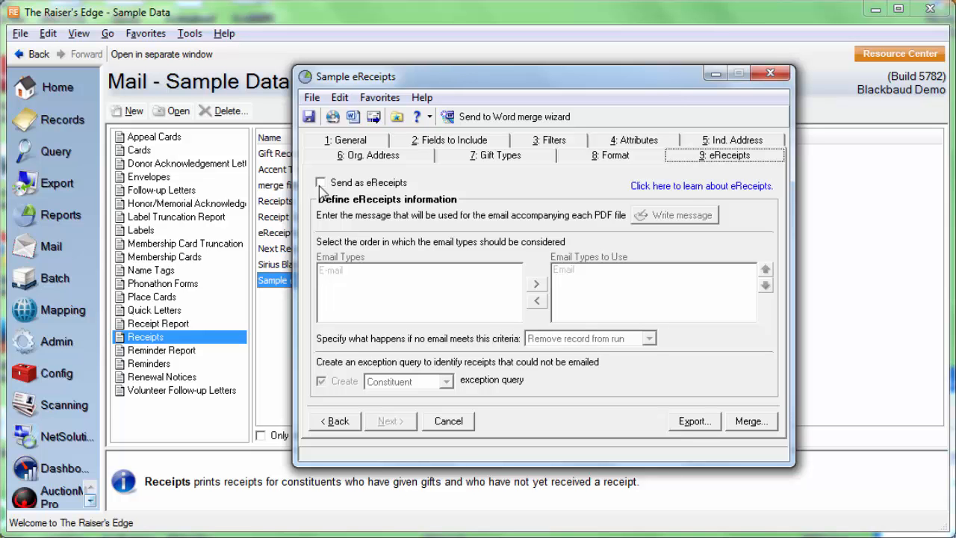
pyautogui.moveTo(347, 153)
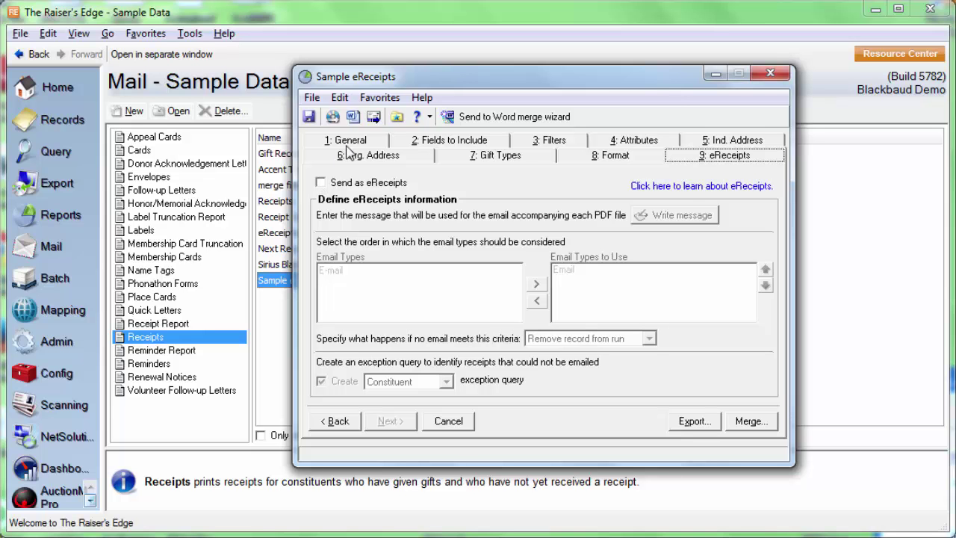
pyautogui.click(347, 139)
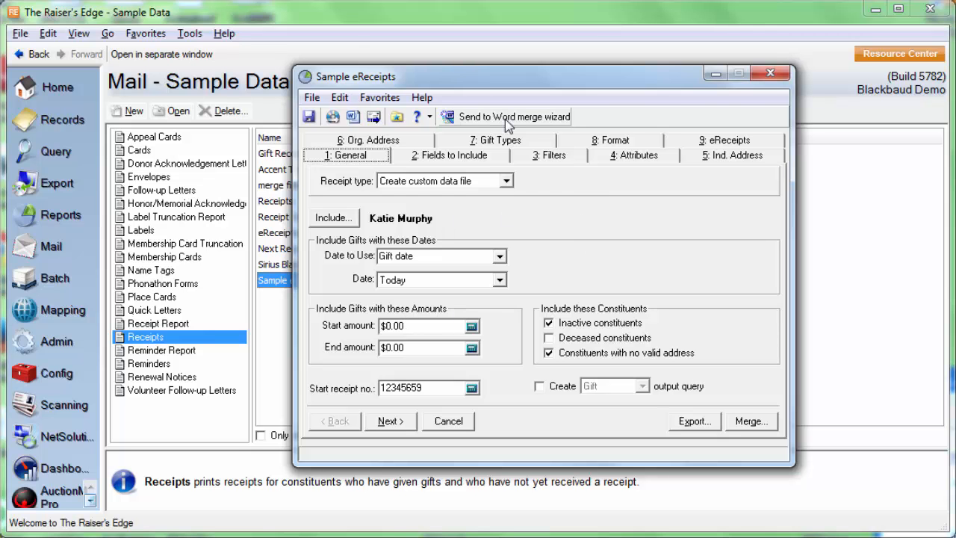
# - Export data through the Word merge wizard, mark gifts as receipted, and edit the merge document
pyautogui.click(514, 116)
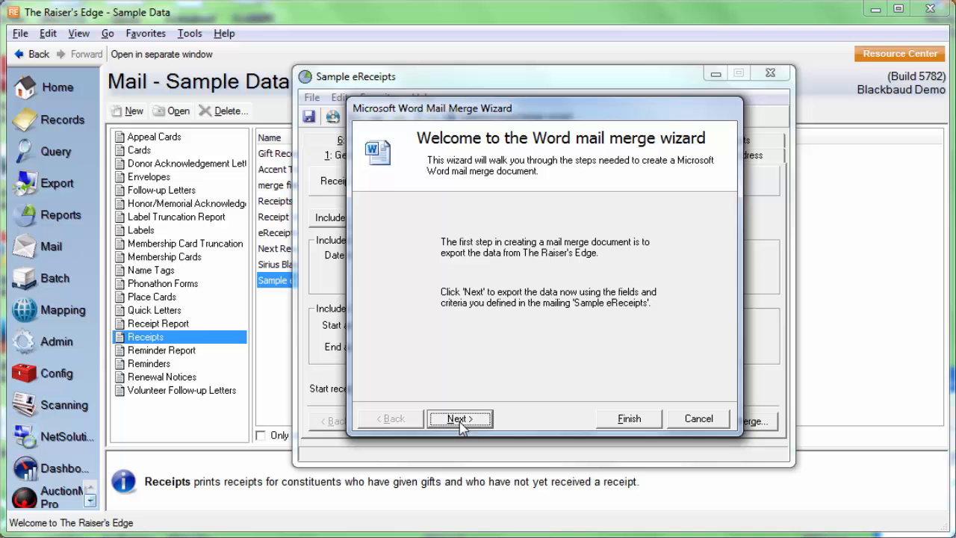
pyautogui.click(460, 419)
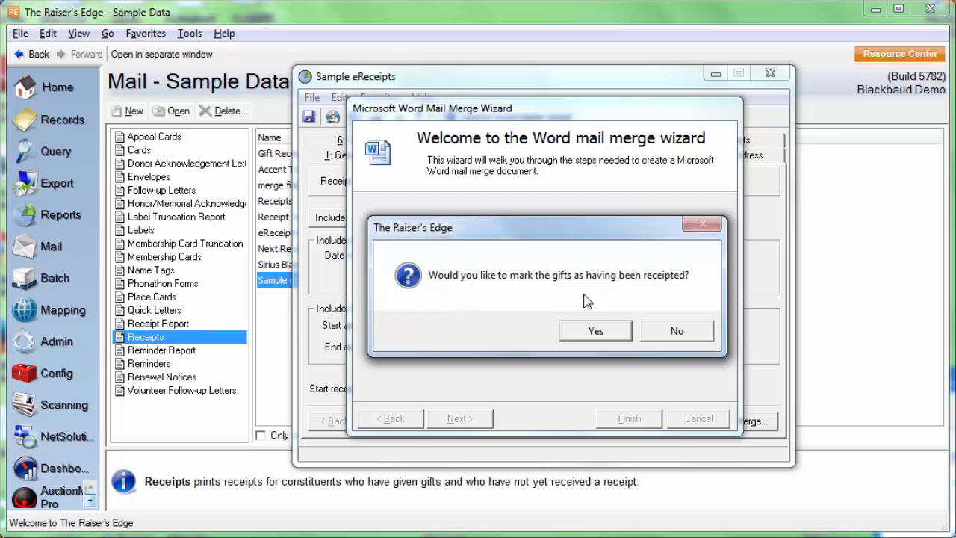
pyautogui.moveTo(646, 294)
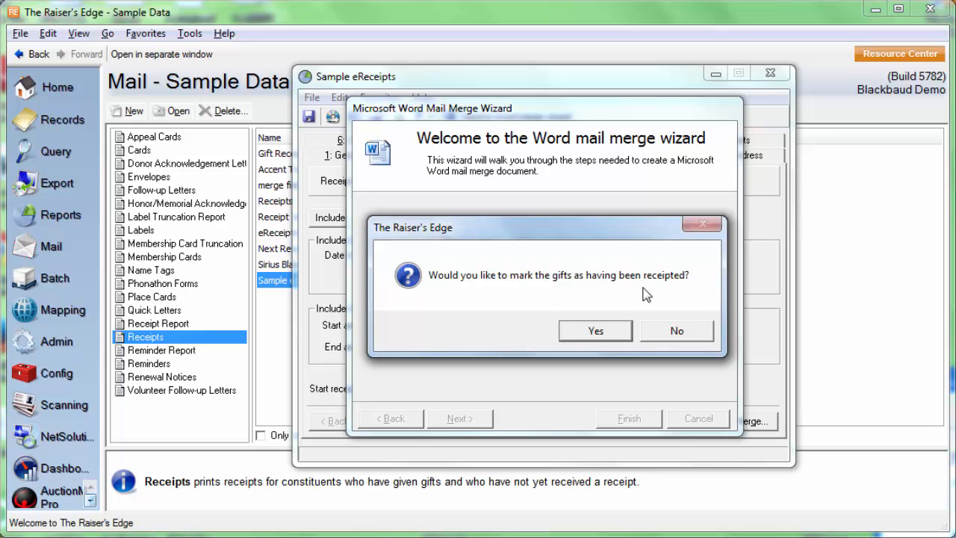
pyautogui.click(595, 330)
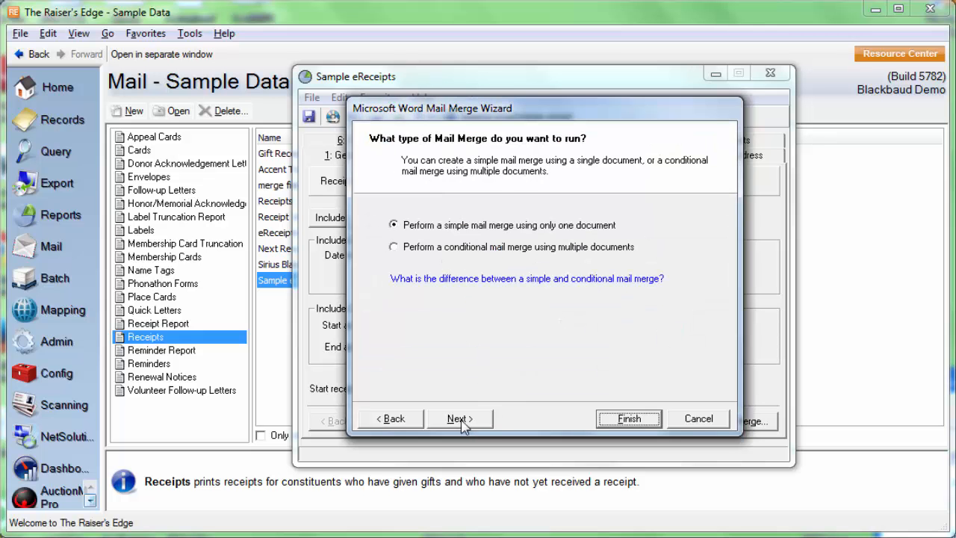
pyautogui.click(460, 419)
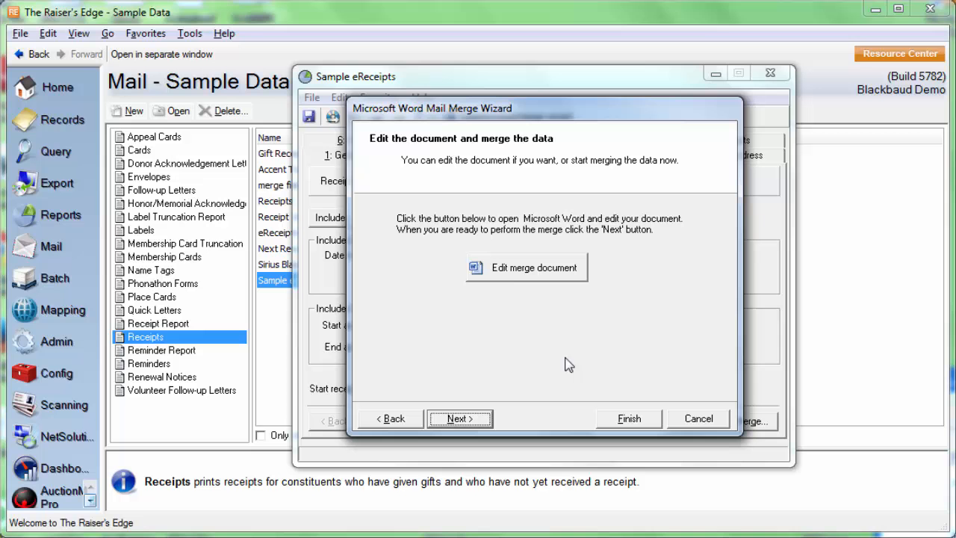
pyautogui.click(527, 268)
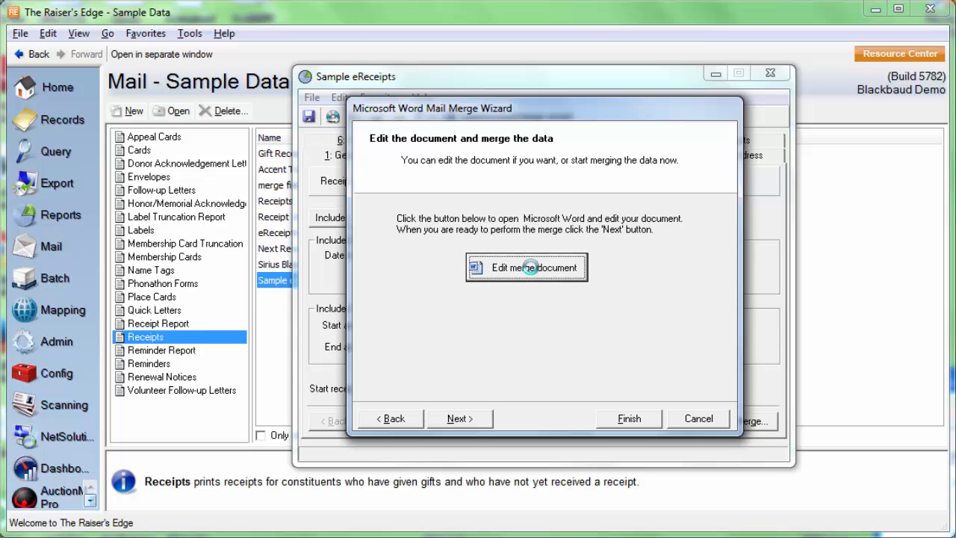
pyautogui.click(526, 267)
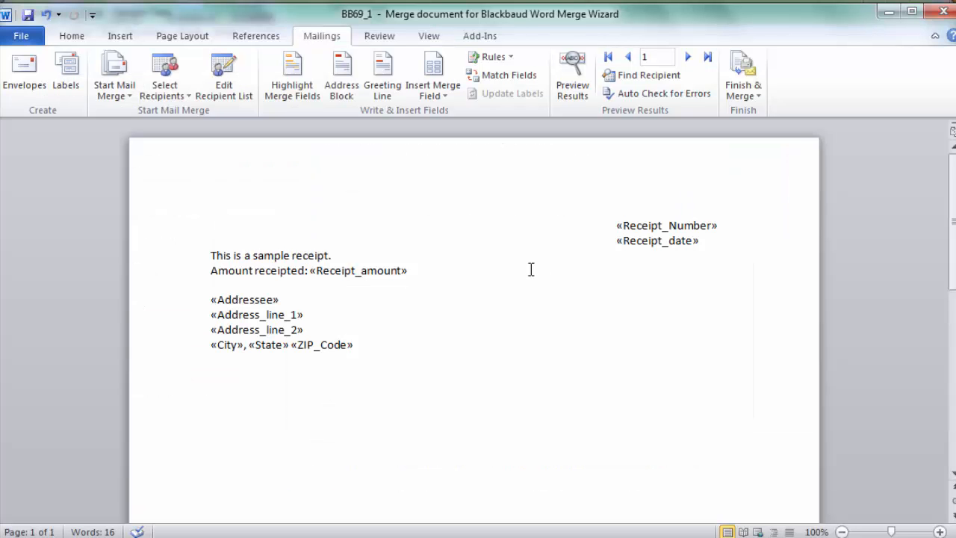
pyautogui.moveTo(457, 240)
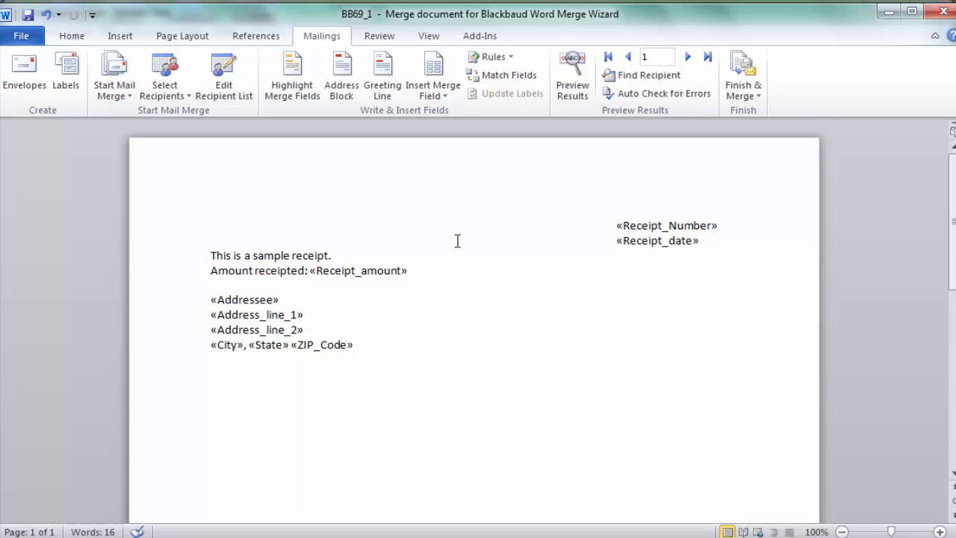
pyautogui.moveTo(340, 237)
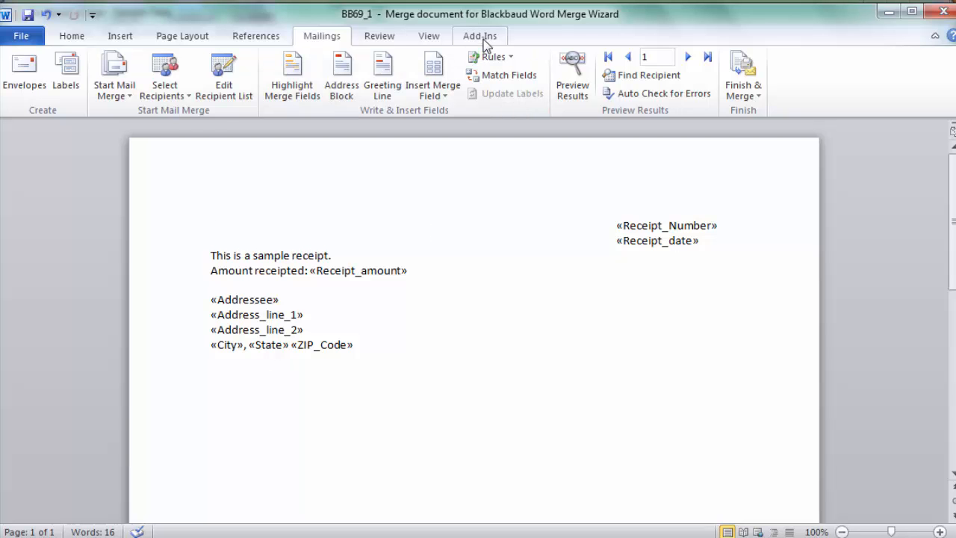
# - Browse the Insert Raiser's Edge field list without inserting, then save and return to RE7
pyautogui.click(479, 36)
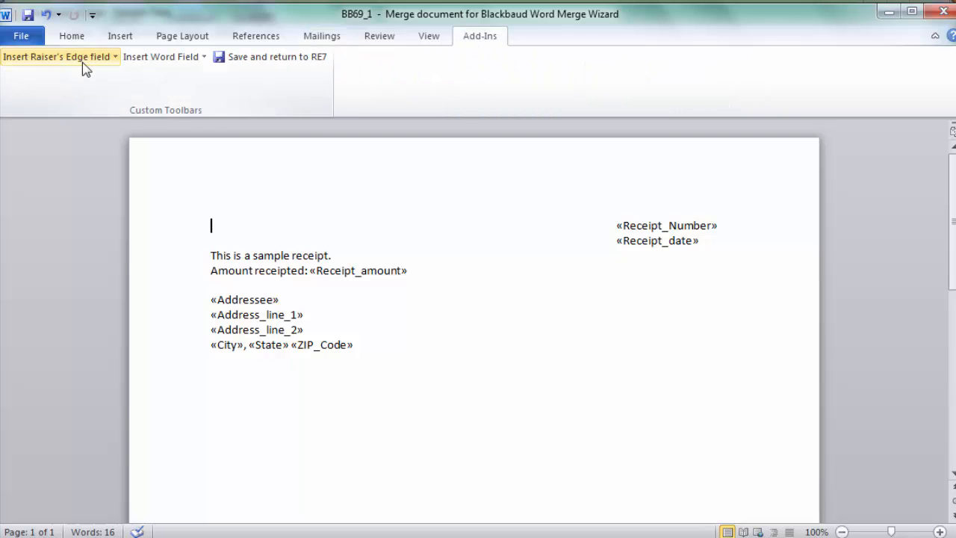
pyautogui.click(56, 57)
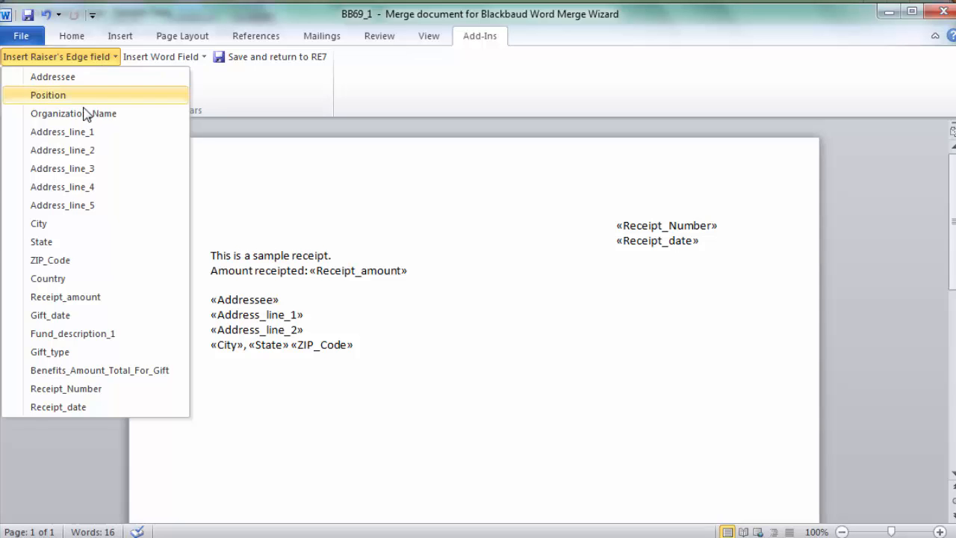
pyautogui.moveTo(96, 387)
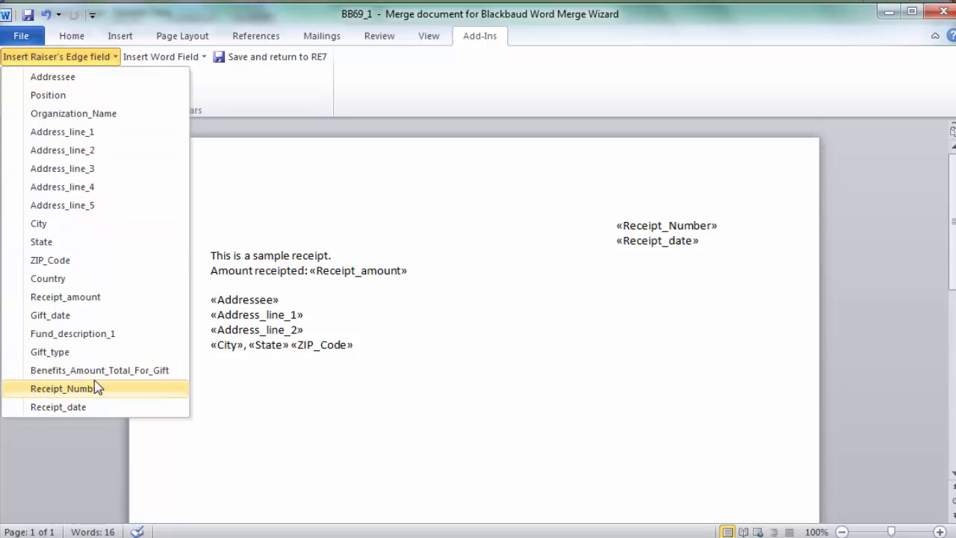
pyautogui.moveTo(101, 215)
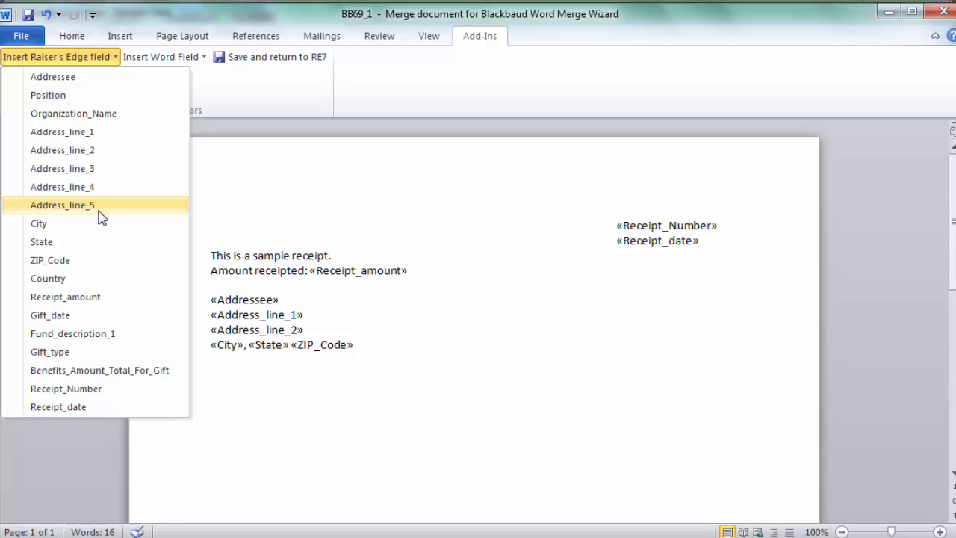
pyautogui.moveTo(80, 241)
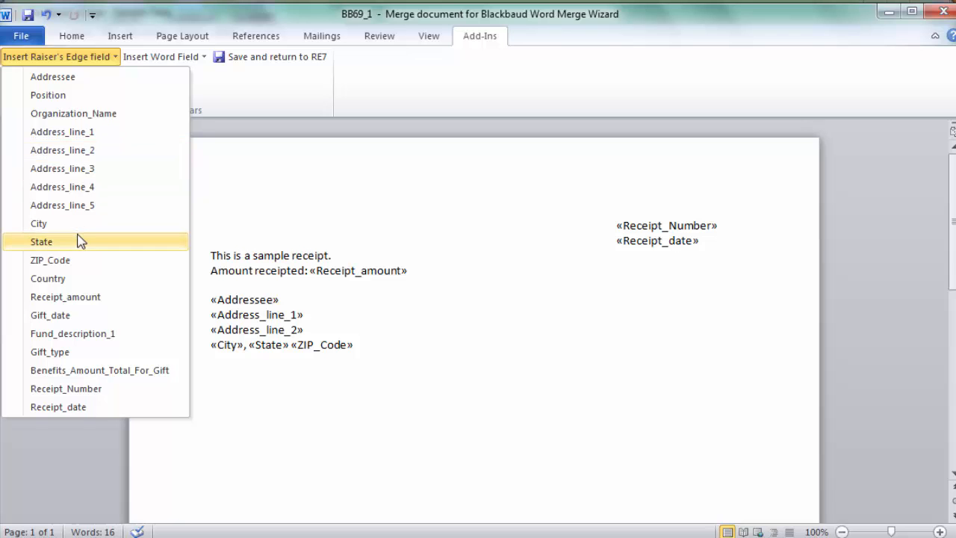
pyautogui.moveTo(84, 169)
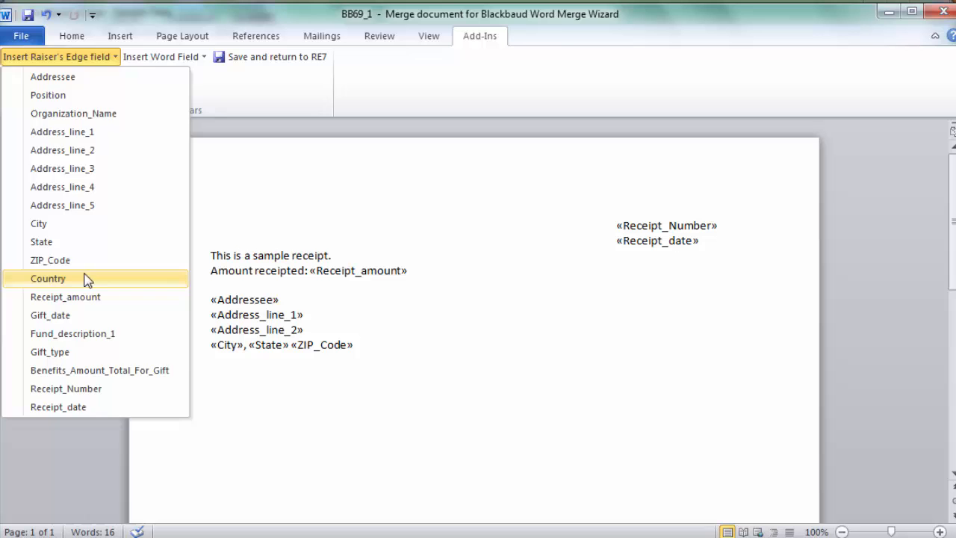
pyautogui.click(587, 317)
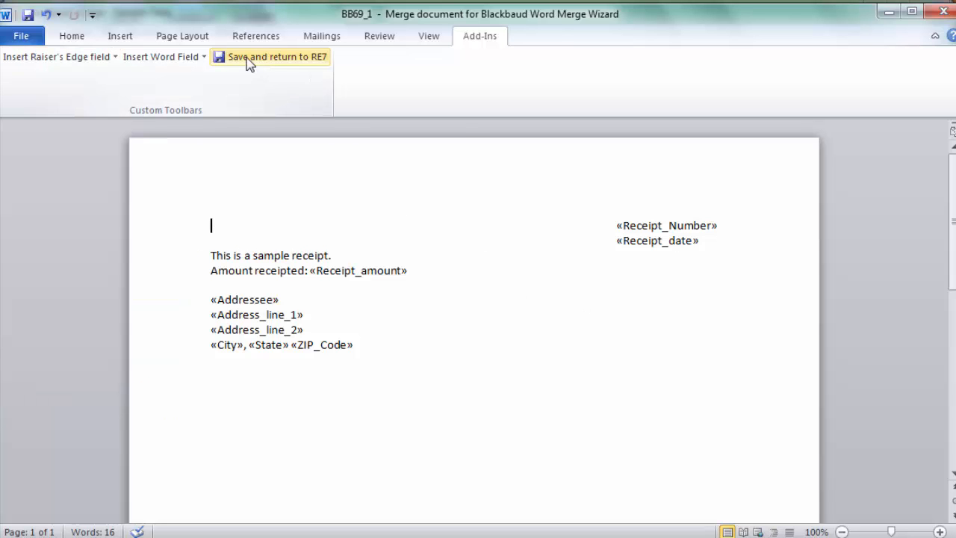
pyautogui.click(269, 56)
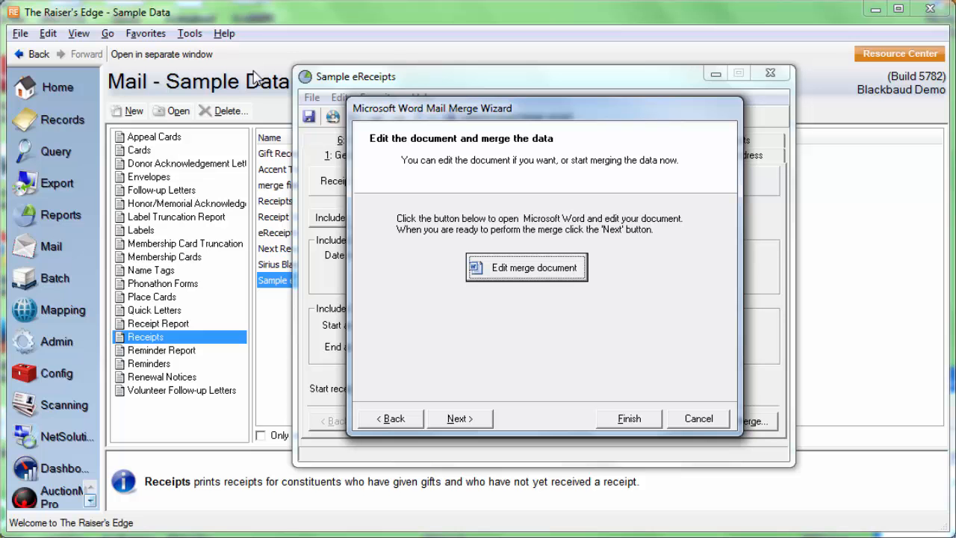
pyautogui.moveTo(596, 304)
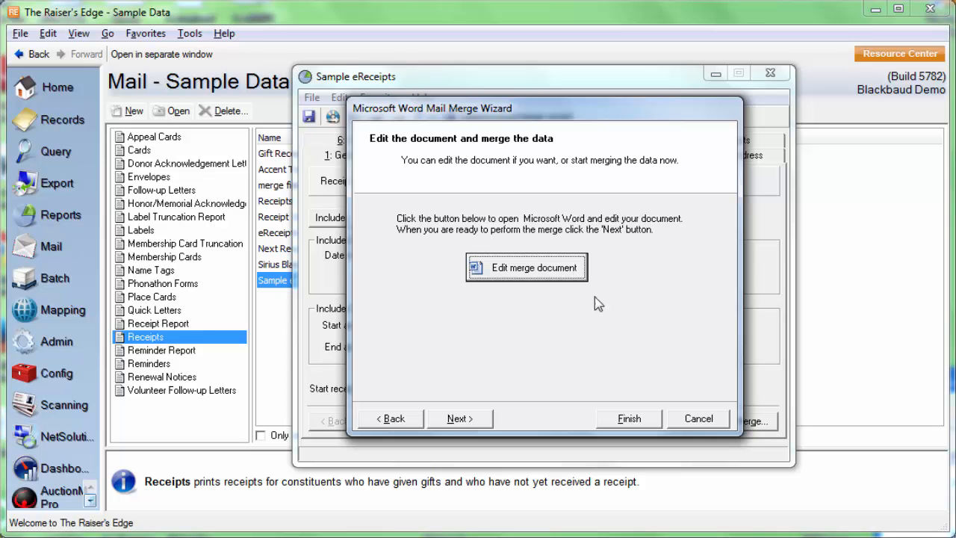
pyautogui.moveTo(460, 332)
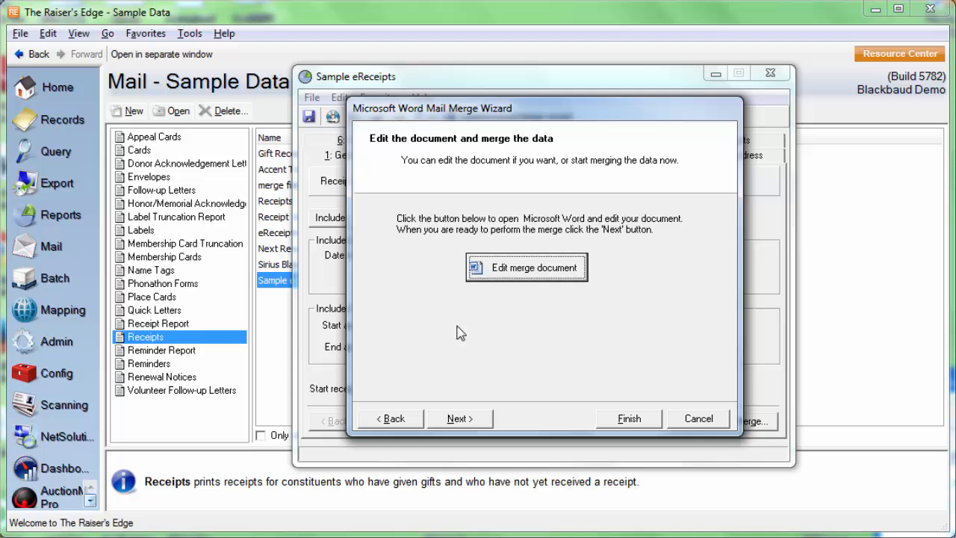
# - Finish the merge wizard and confirm overwriting Sample eReceipts.DOCX
pyautogui.click(459, 419)
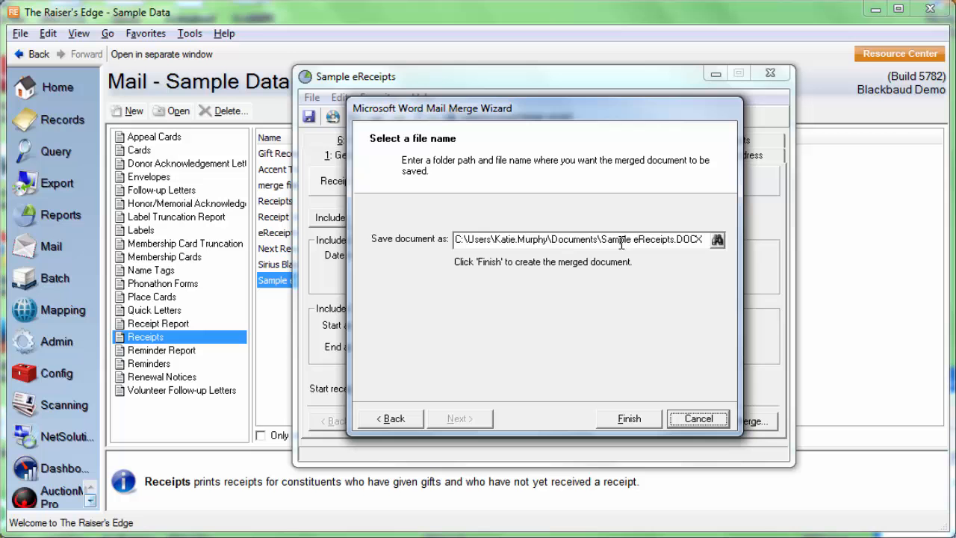
pyautogui.moveTo(717, 243)
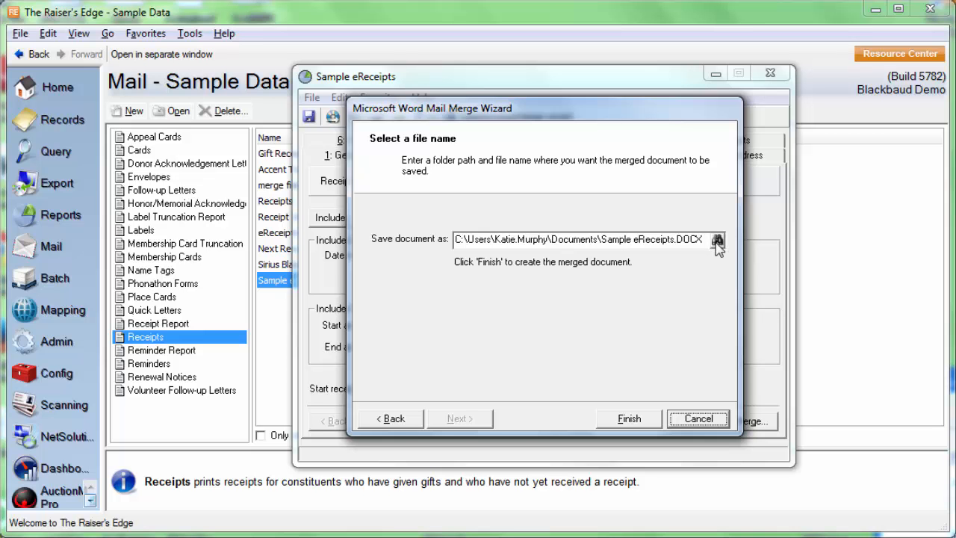
pyautogui.moveTo(716, 246)
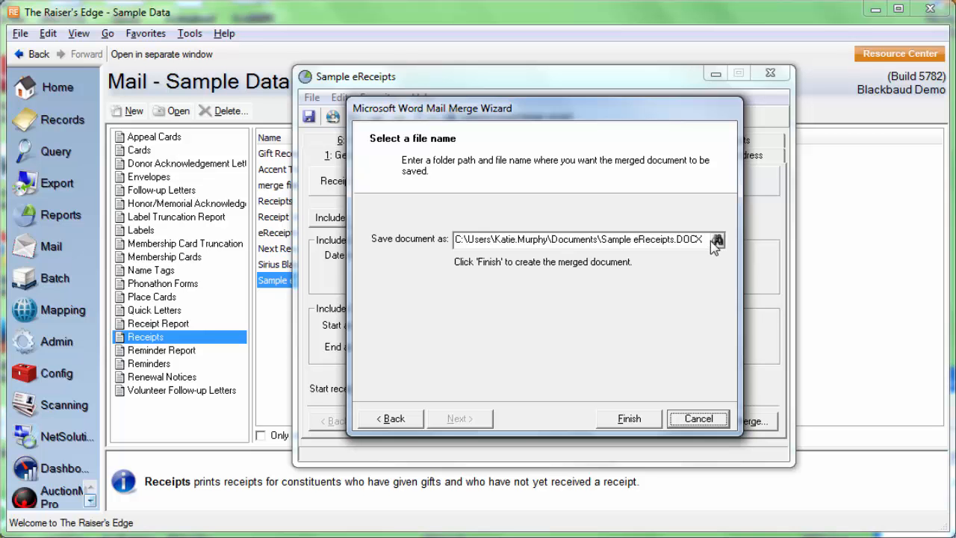
pyautogui.moveTo(509, 284)
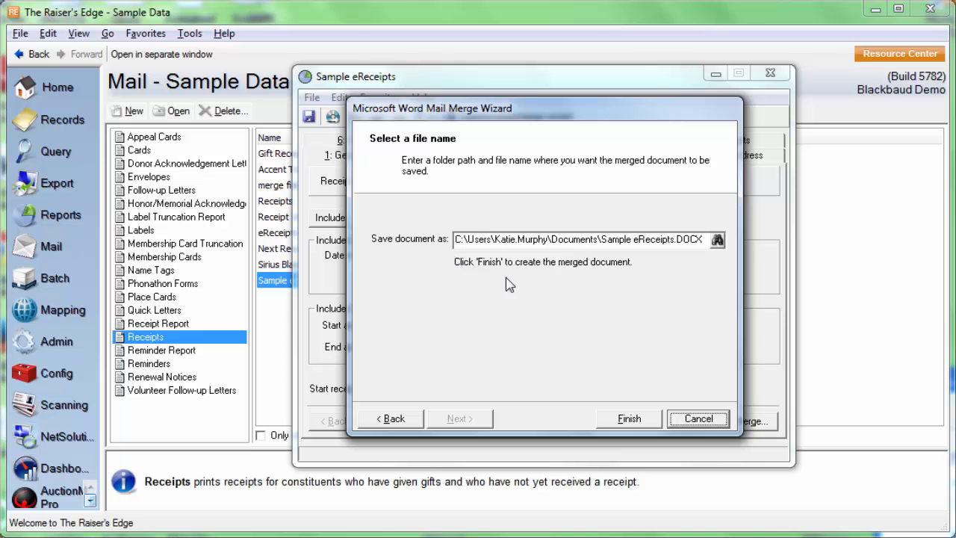
pyautogui.click(630, 418)
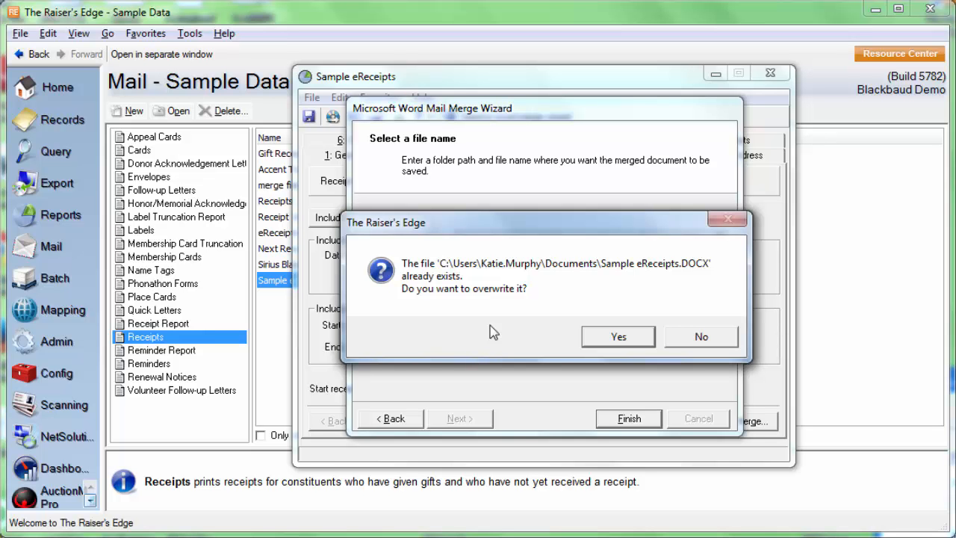
pyautogui.moveTo(486, 315)
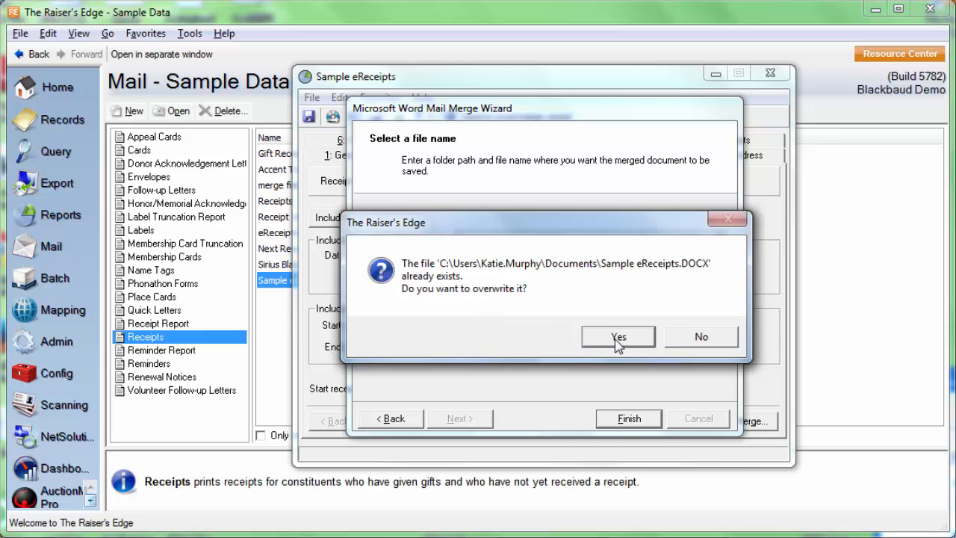
pyautogui.click(619, 336)
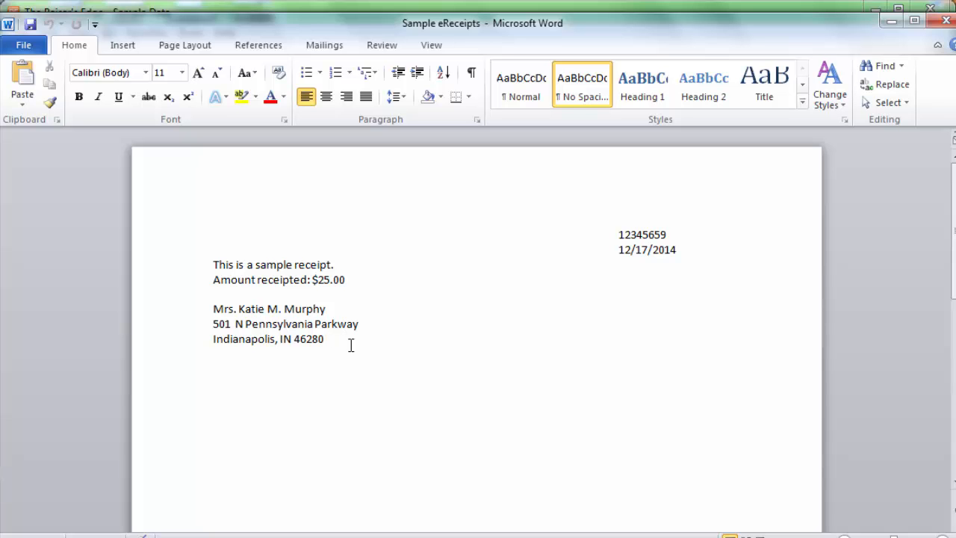
pyautogui.moveTo(450, 348)
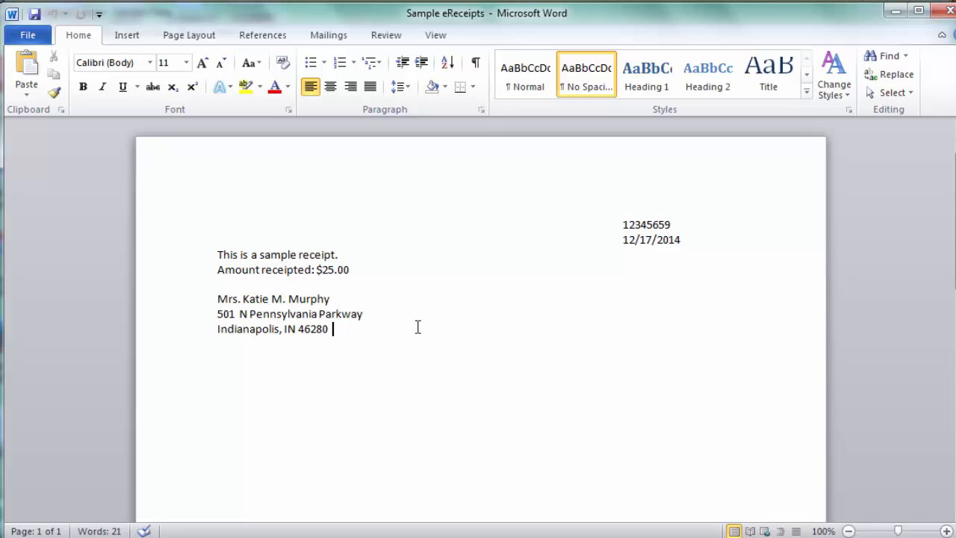
pyautogui.moveTo(407, 314)
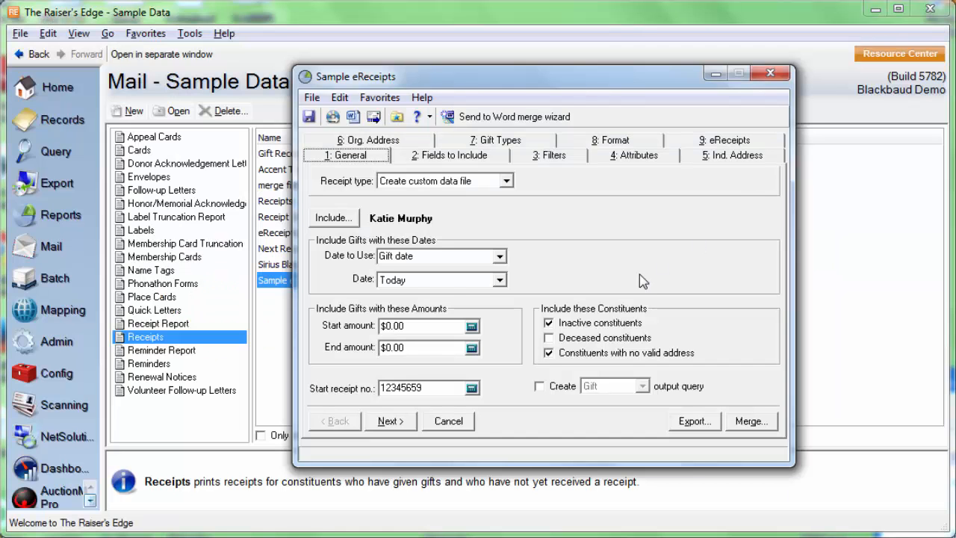
pyautogui.moveTo(838, 282)
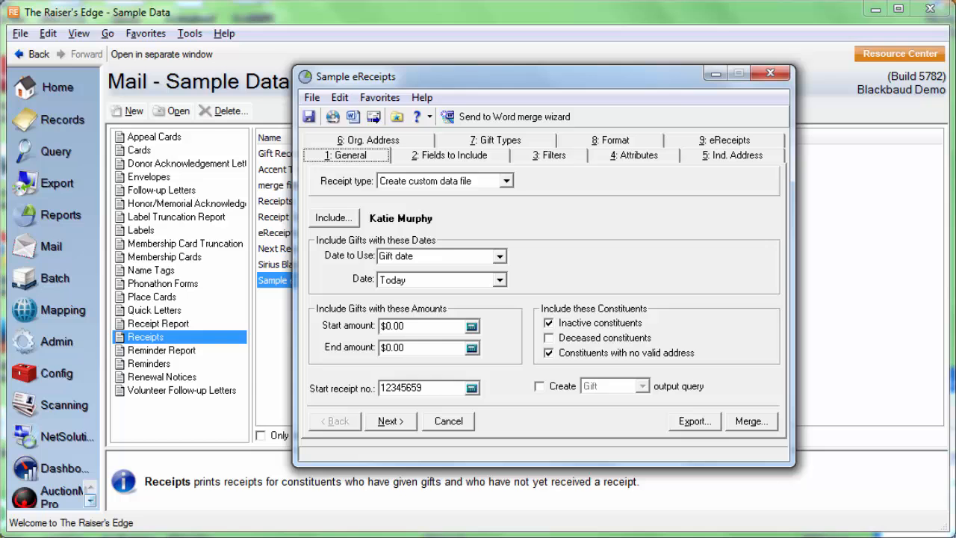
# - Check Send as eReceipts on the 9: eReceipts tab and start Write message
pyautogui.click(540, 385)
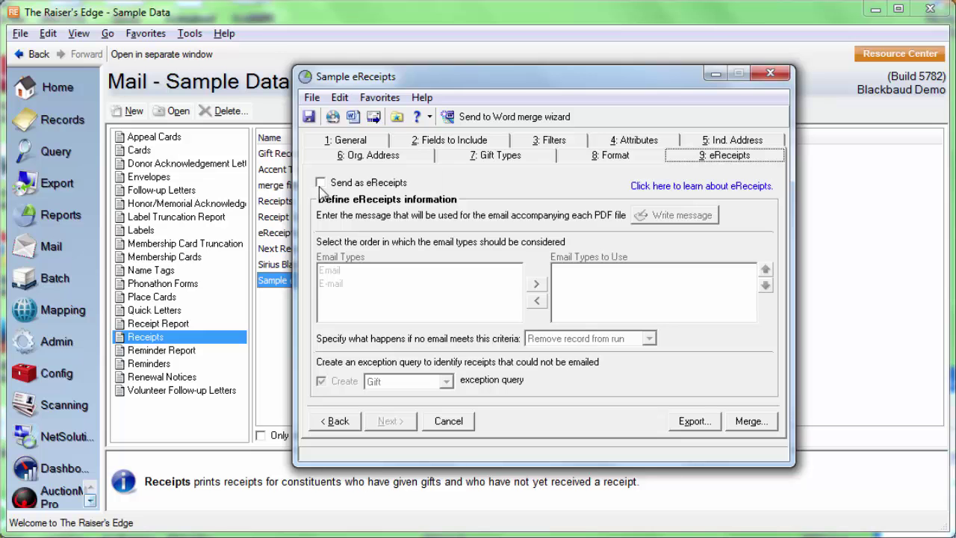
pyautogui.click(320, 182)
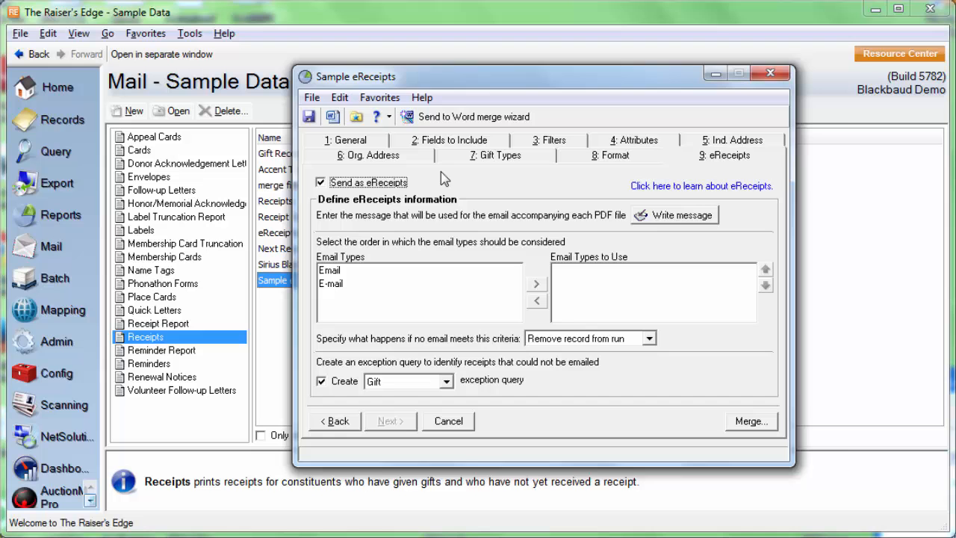
pyautogui.click(675, 214)
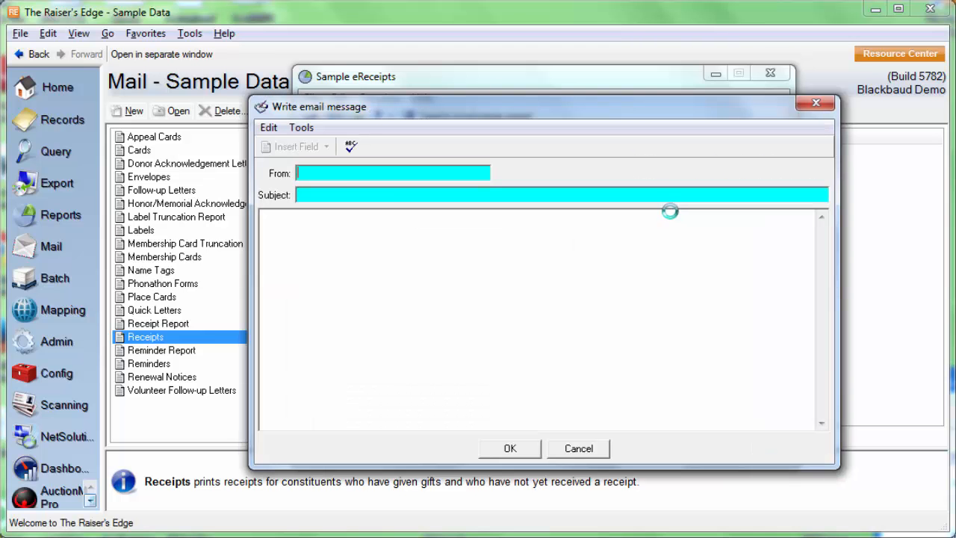
pyautogui.write('Test eReceipt')
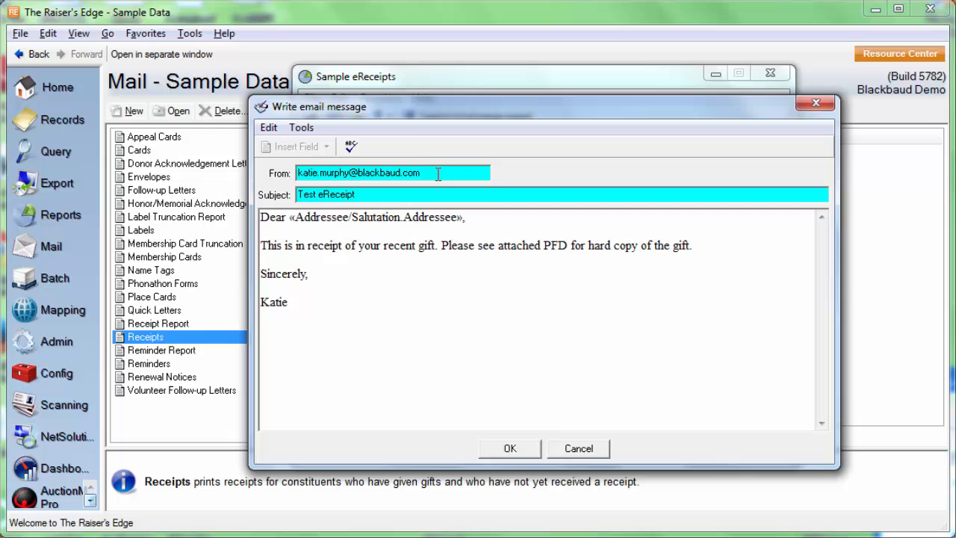
pyautogui.moveTo(416, 163)
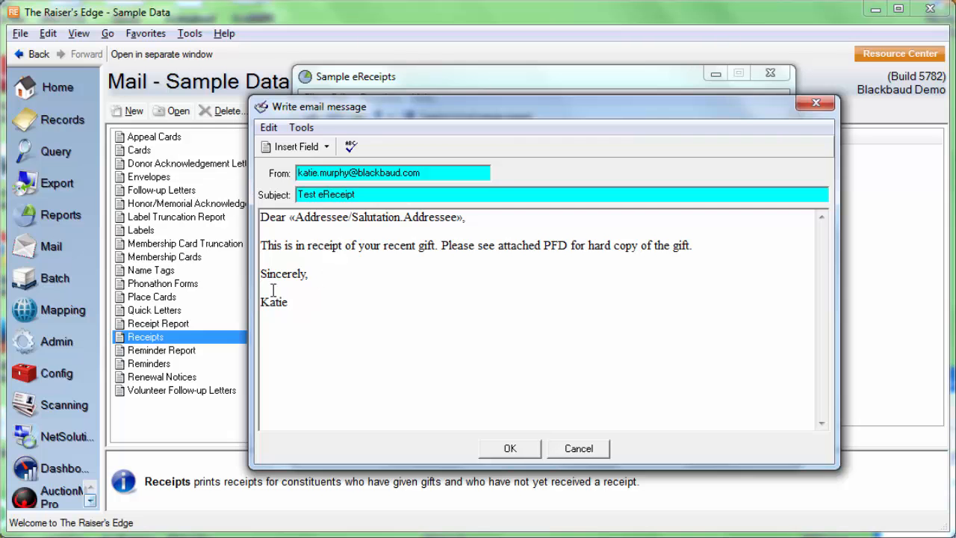
pyautogui.moveTo(330, 148)
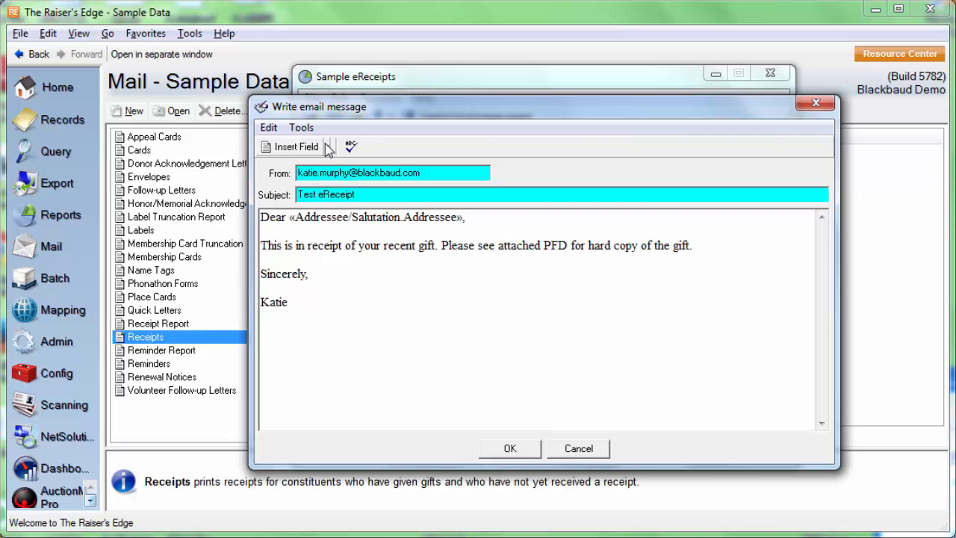
pyautogui.click(296, 146)
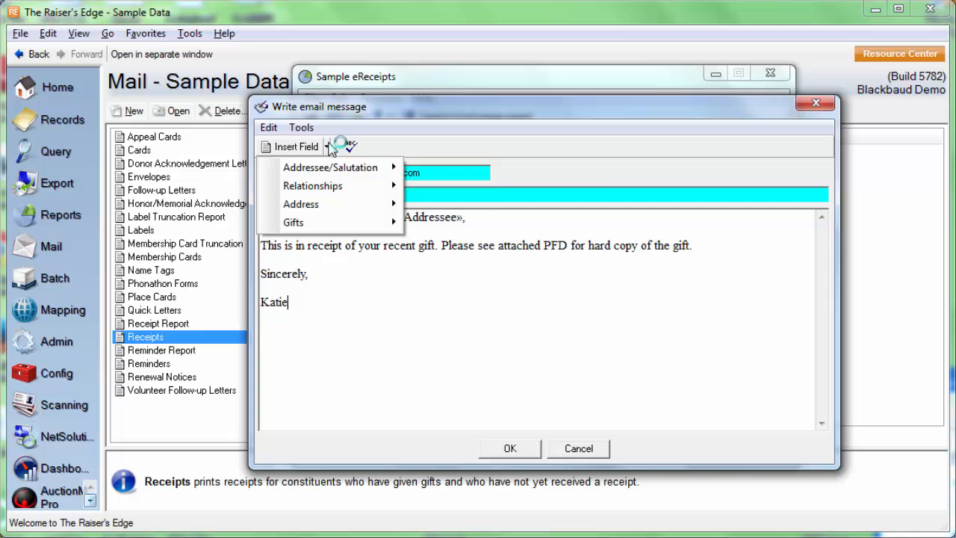
pyautogui.moveTo(312, 186)
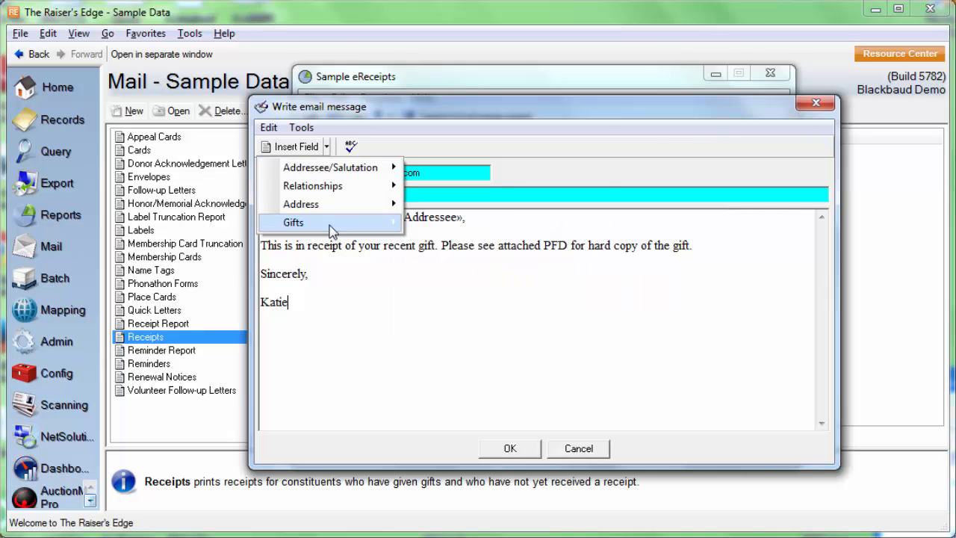
pyautogui.moveTo(319, 185)
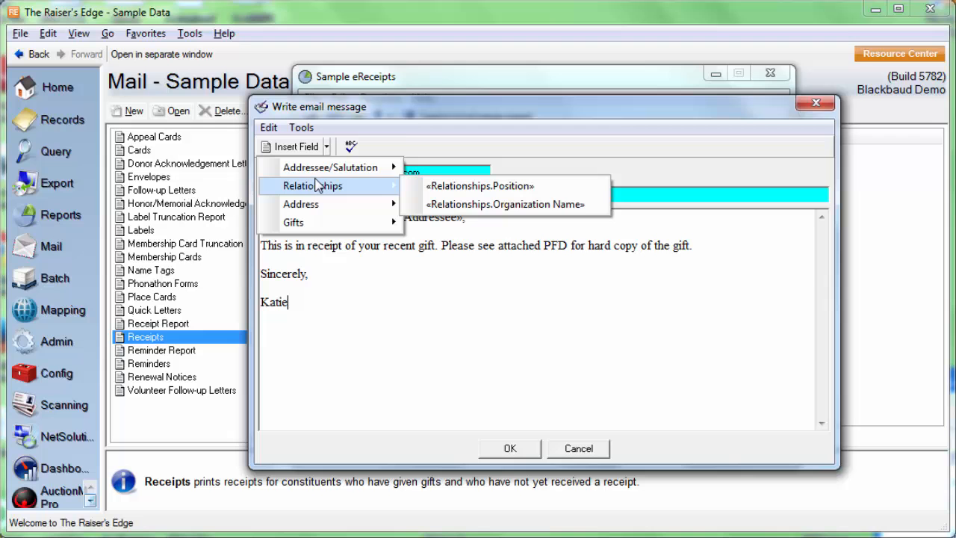
pyautogui.click(332, 166)
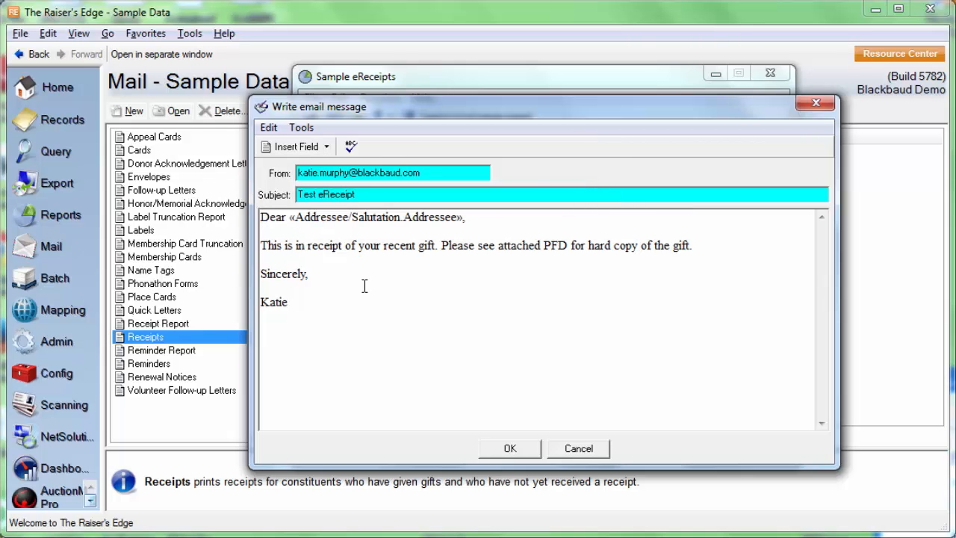
pyautogui.moveTo(503, 465)
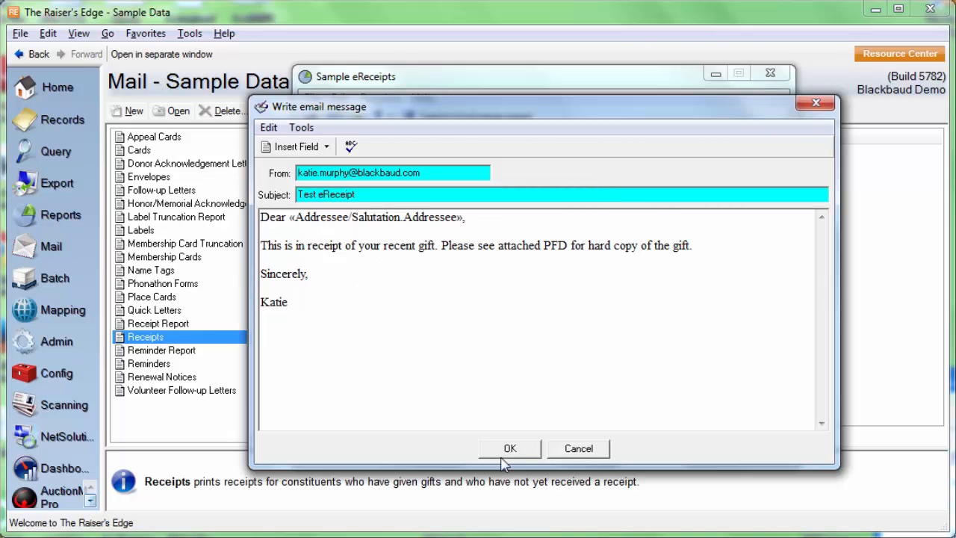
pyautogui.click(510, 448)
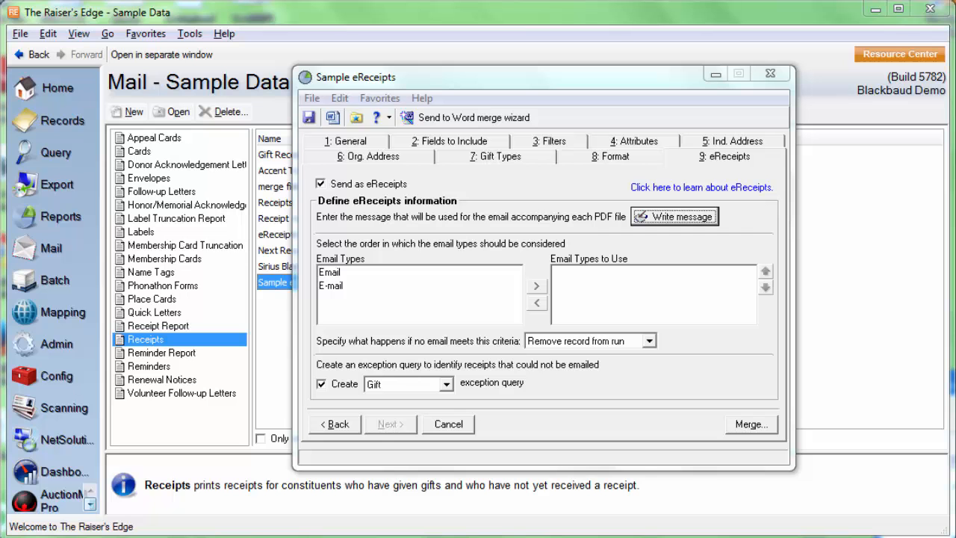
pyautogui.moveTo(463, 265)
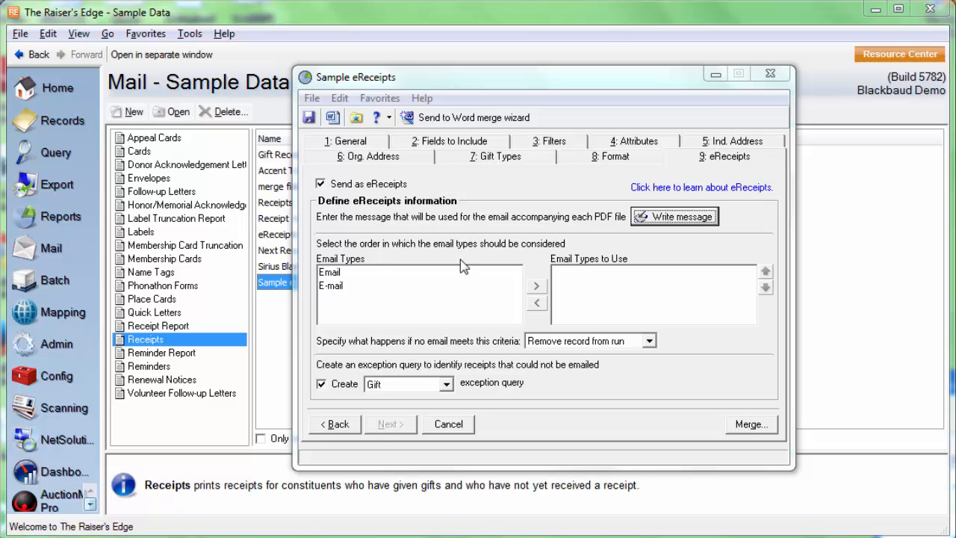
pyautogui.moveTo(336, 300)
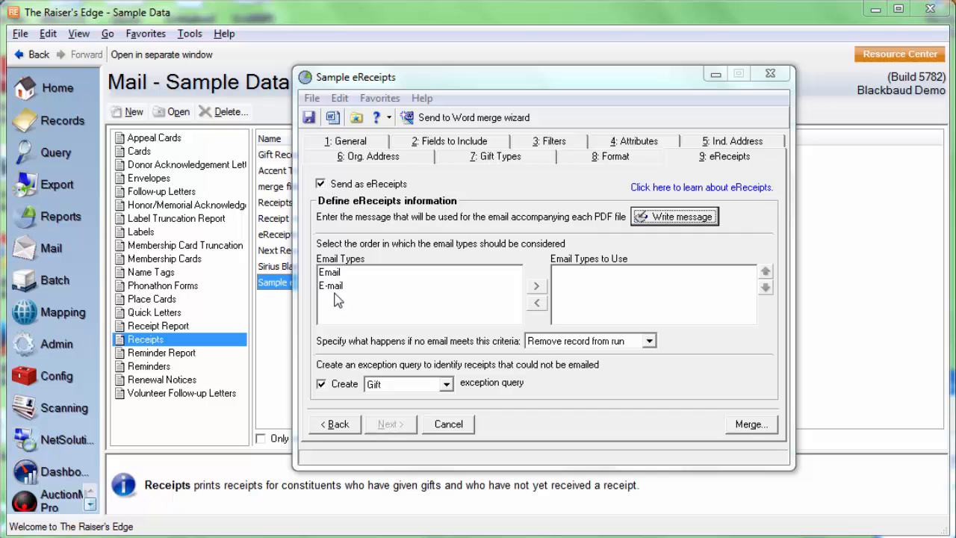
pyautogui.moveTo(597, 271)
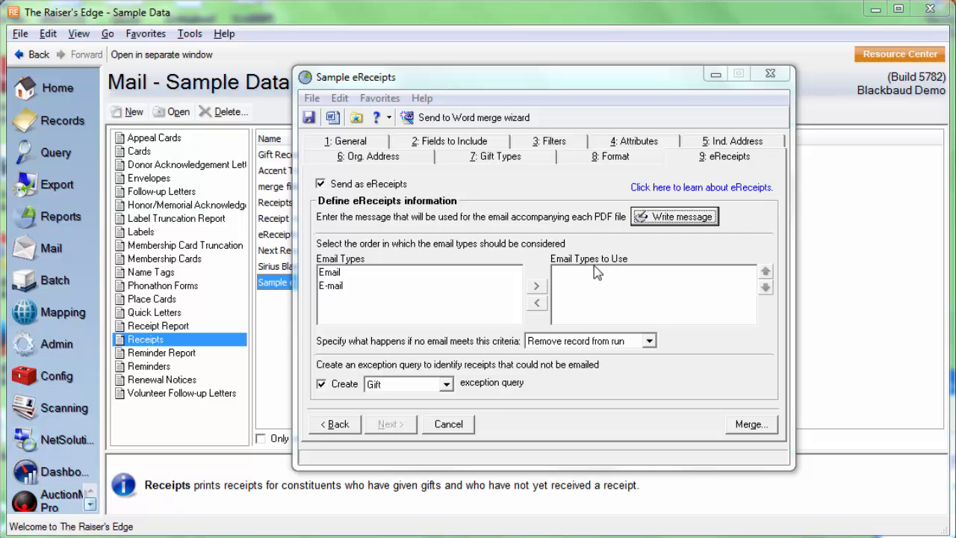
# - Add Email and E-mail to Email Types to Use and adjust their order
pyautogui.click(330, 272)
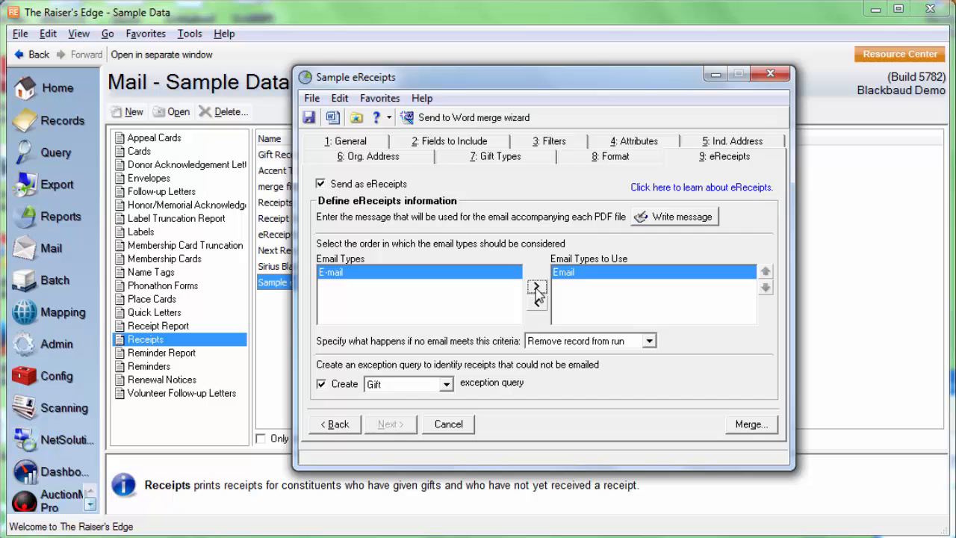
pyautogui.click(536, 287)
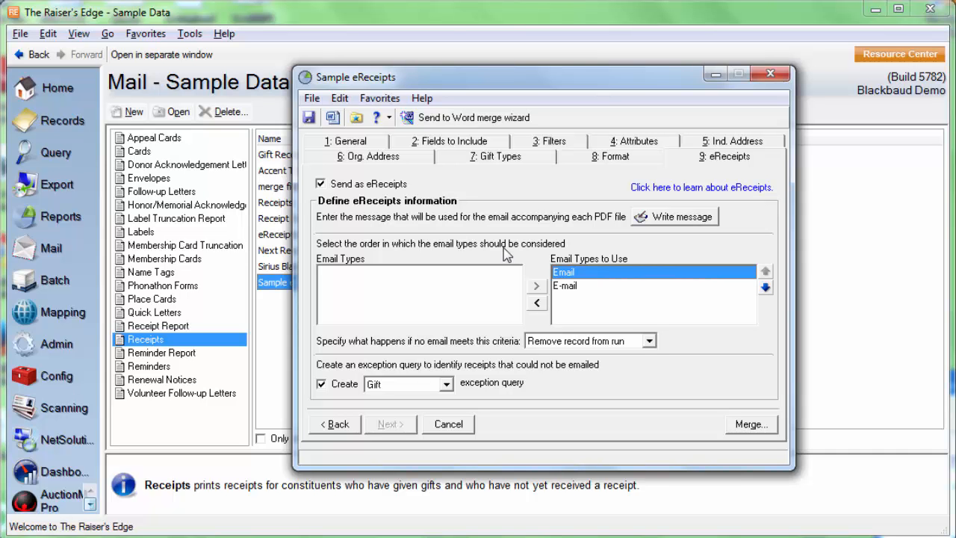
pyautogui.moveTo(551, 260)
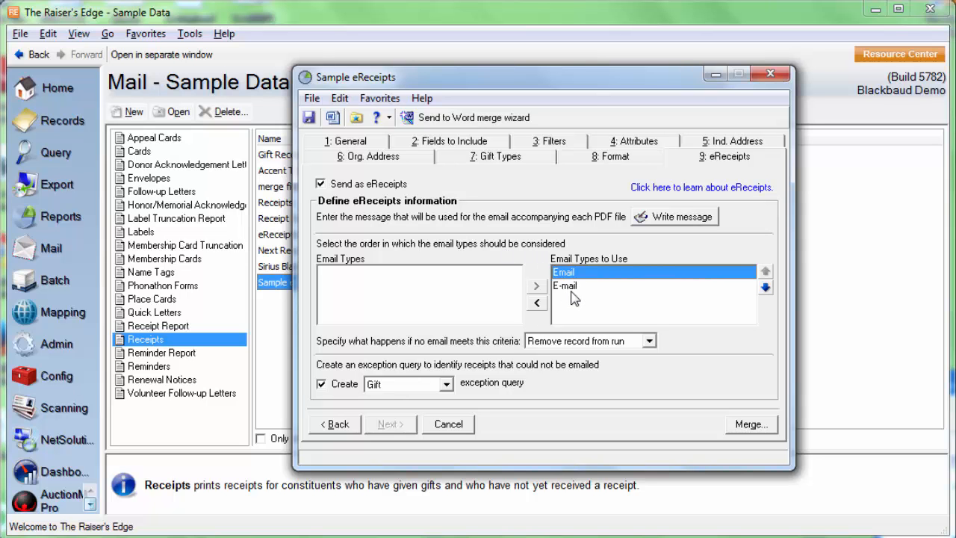
pyautogui.moveTo(601, 278)
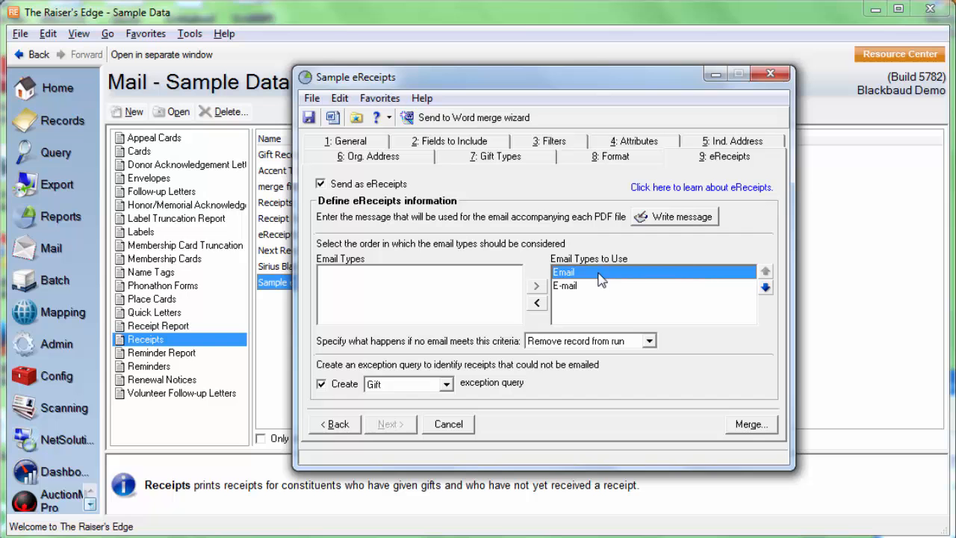
pyautogui.moveTo(567, 287)
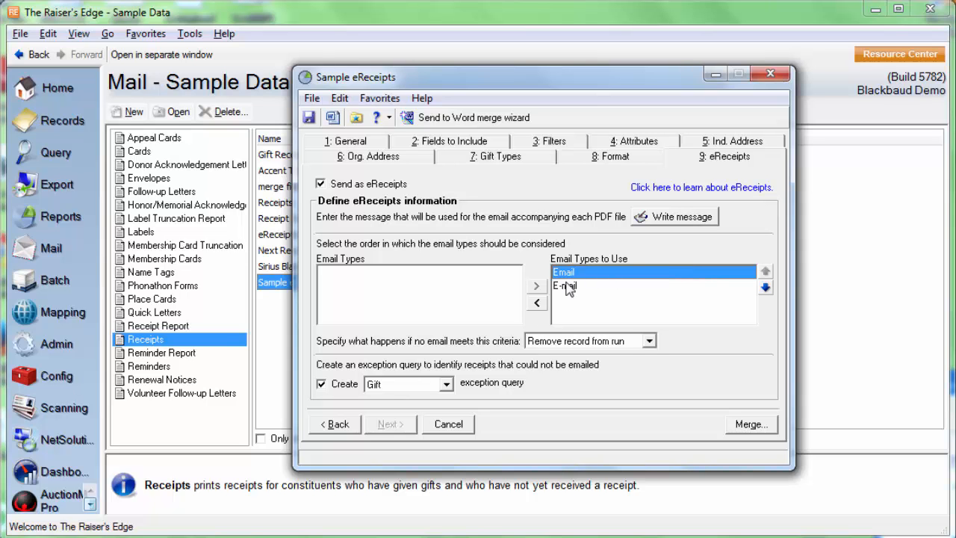
pyautogui.moveTo(607, 280)
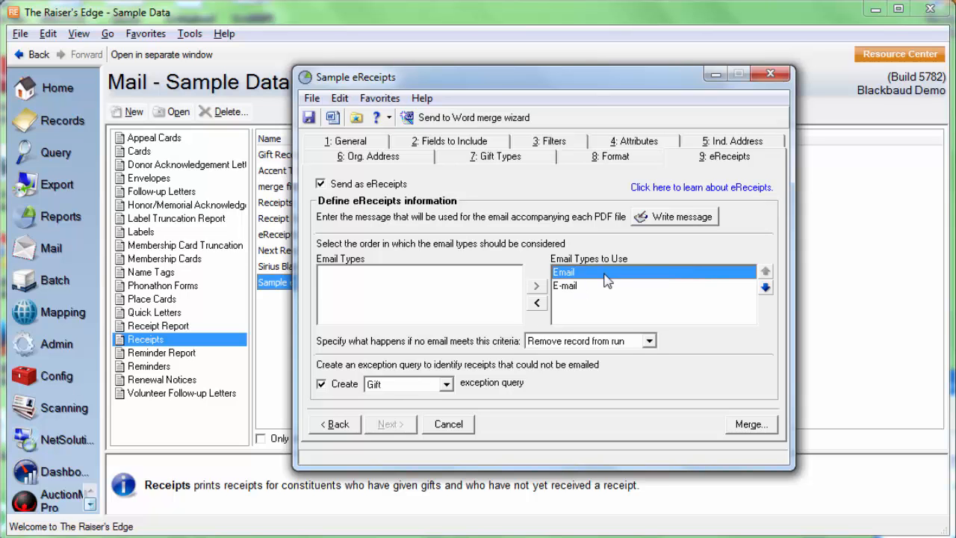
pyautogui.moveTo(592, 288)
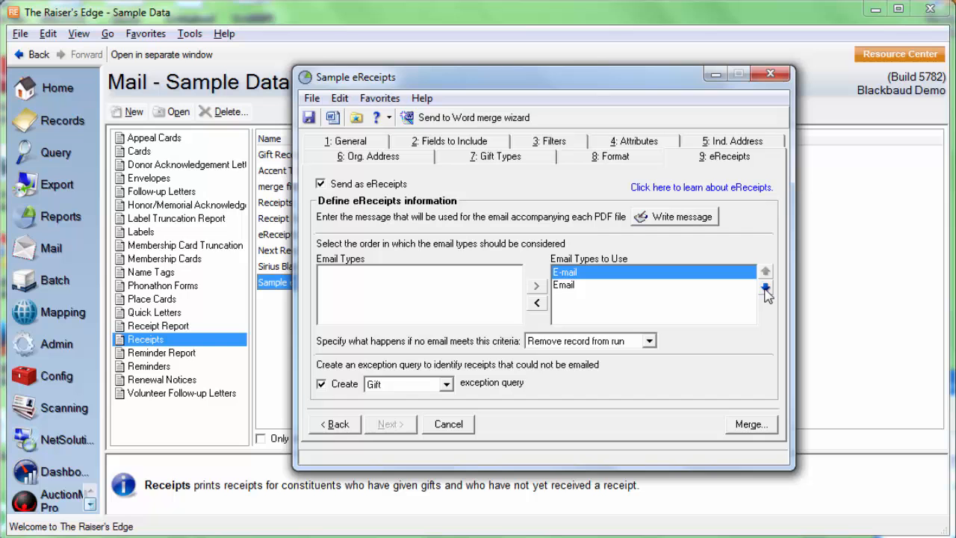
pyautogui.click(763, 286)
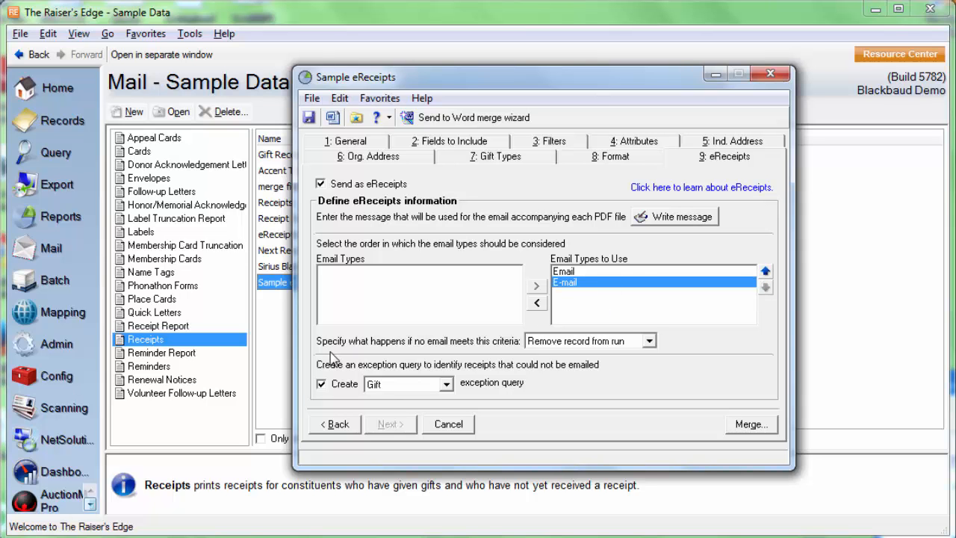
pyautogui.moveTo(394, 353)
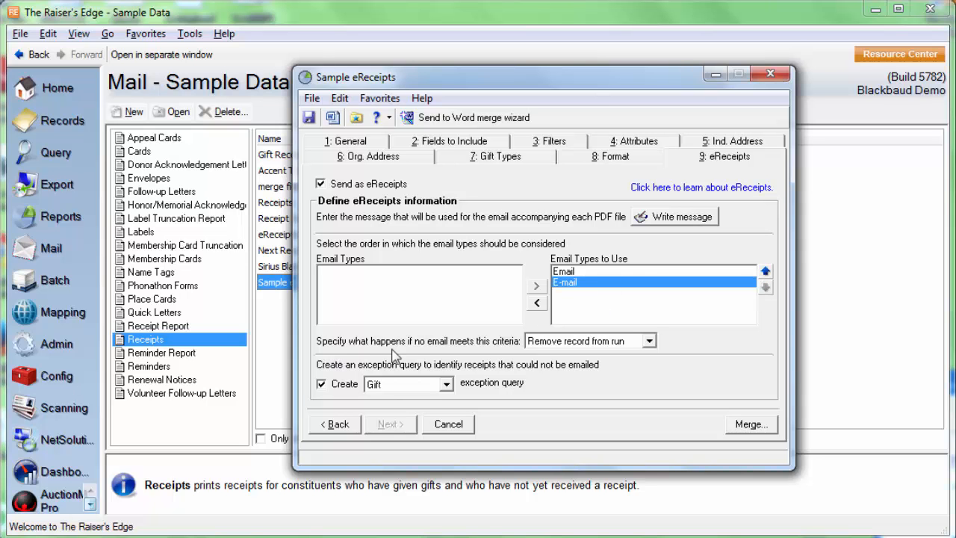
pyautogui.moveTo(620, 368)
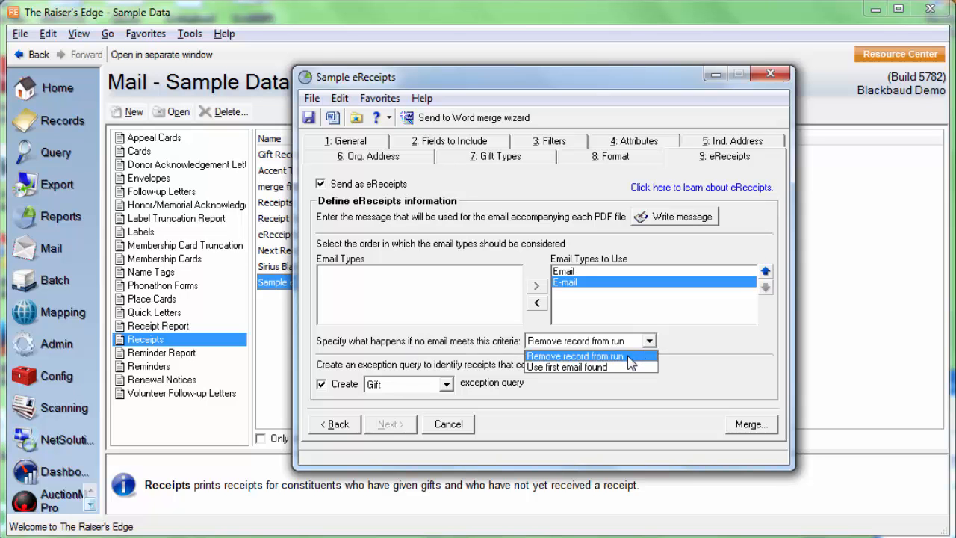
pyautogui.moveTo(547, 367)
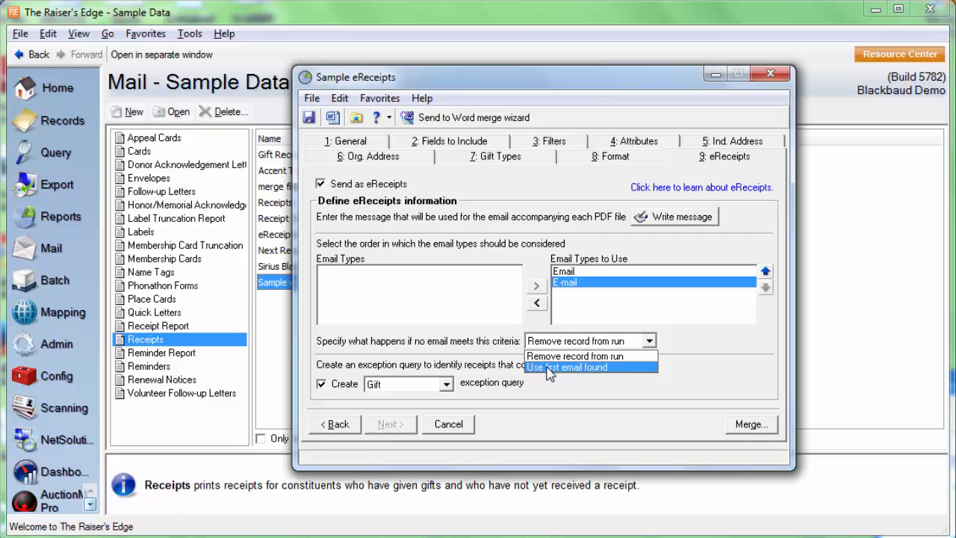
pyautogui.moveTo(545, 357)
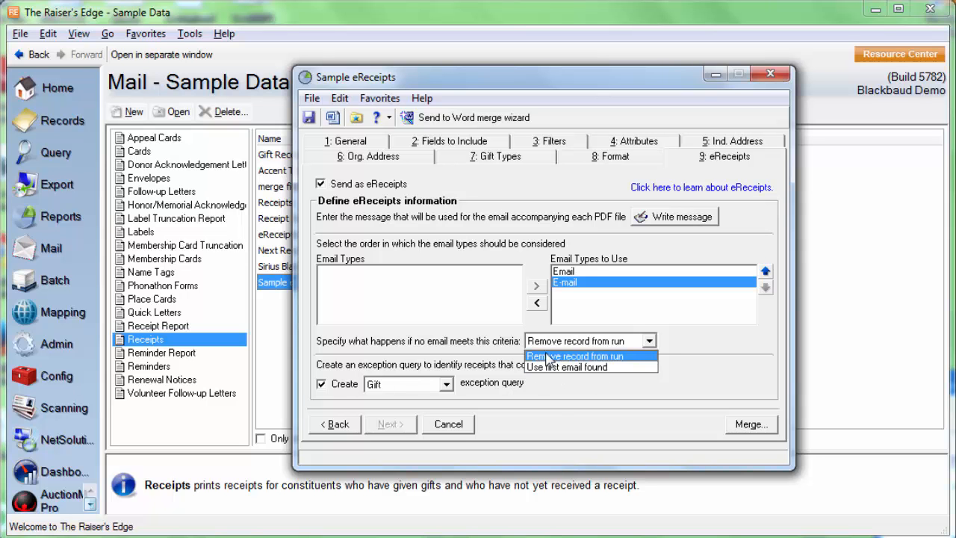
pyautogui.click(575, 356)
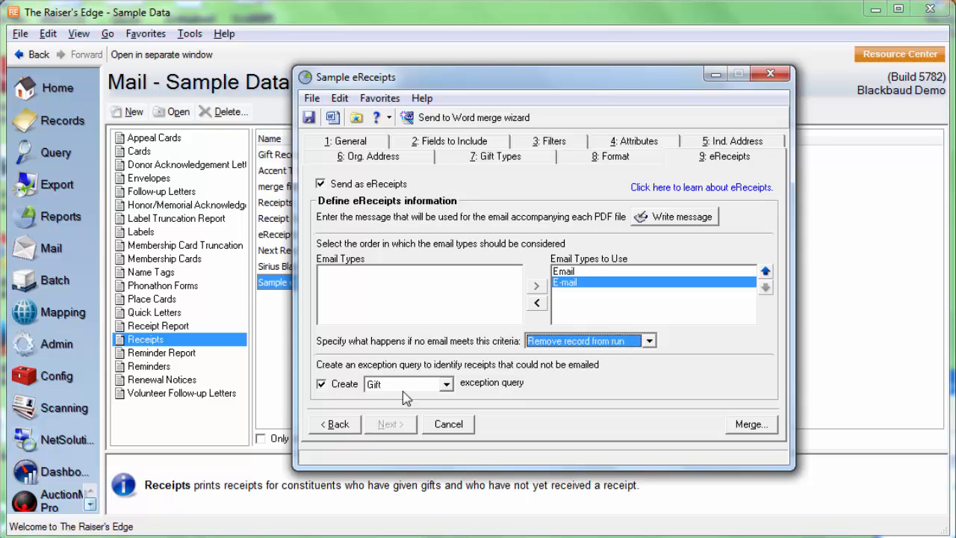
pyautogui.moveTo(351, 401)
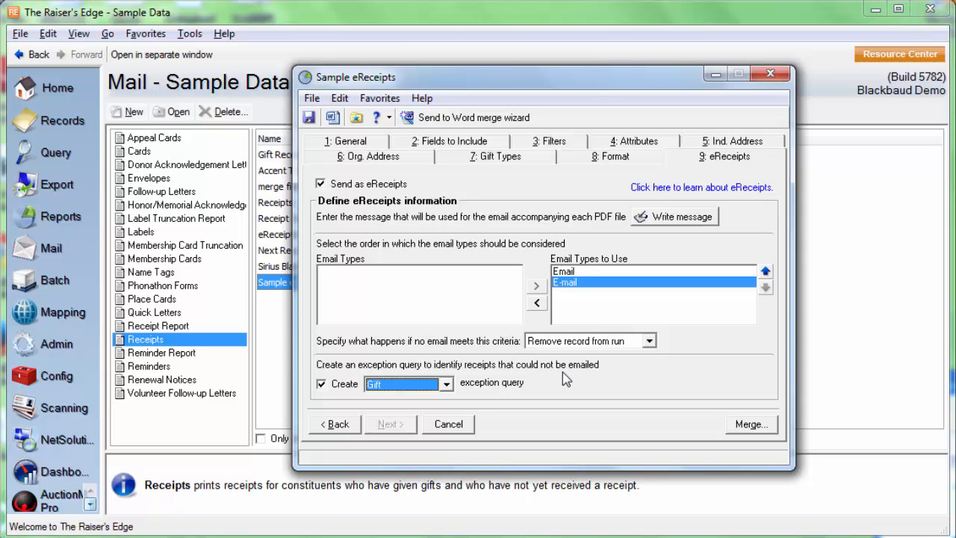
pyautogui.moveTo(628, 357)
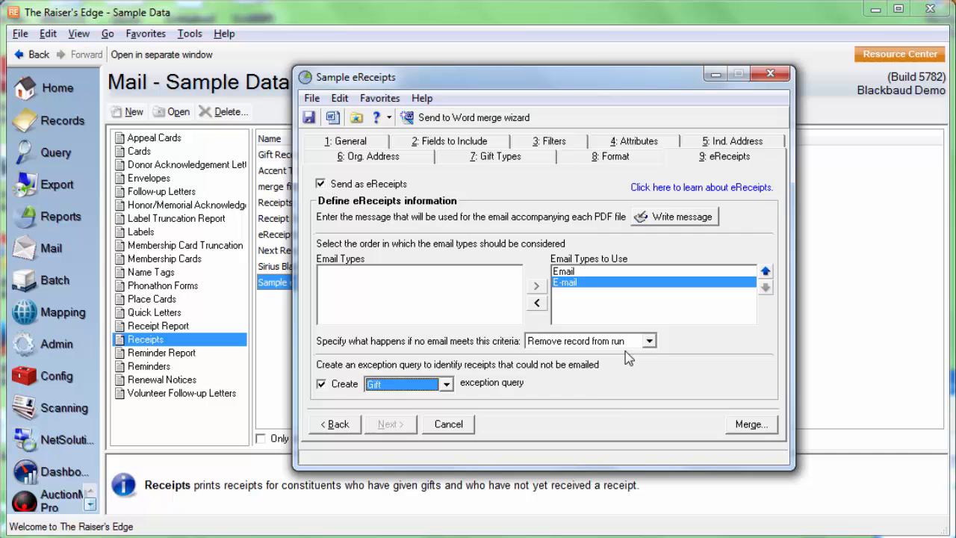
pyautogui.moveTo(616, 397)
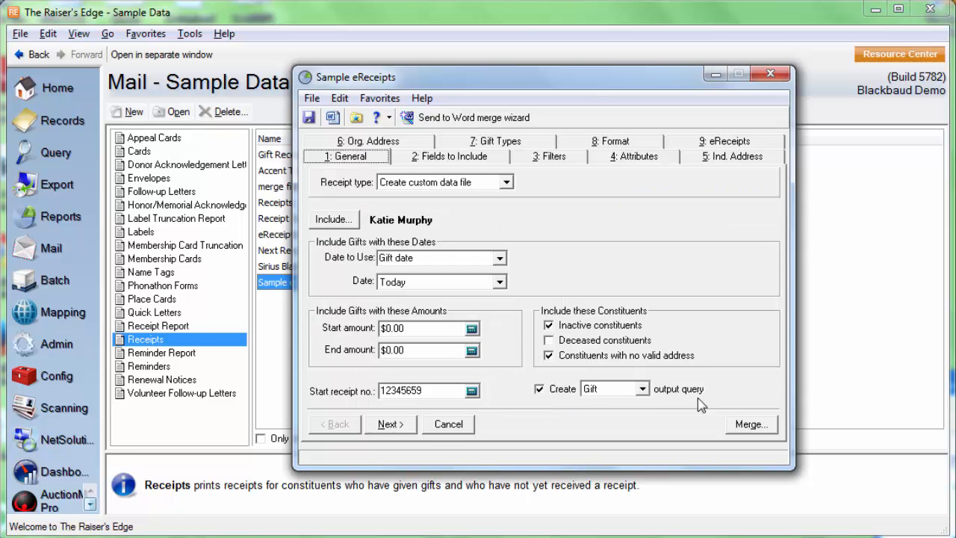
# - Re-enable Create output query and set its query type to Gift
pyautogui.click(540, 389)
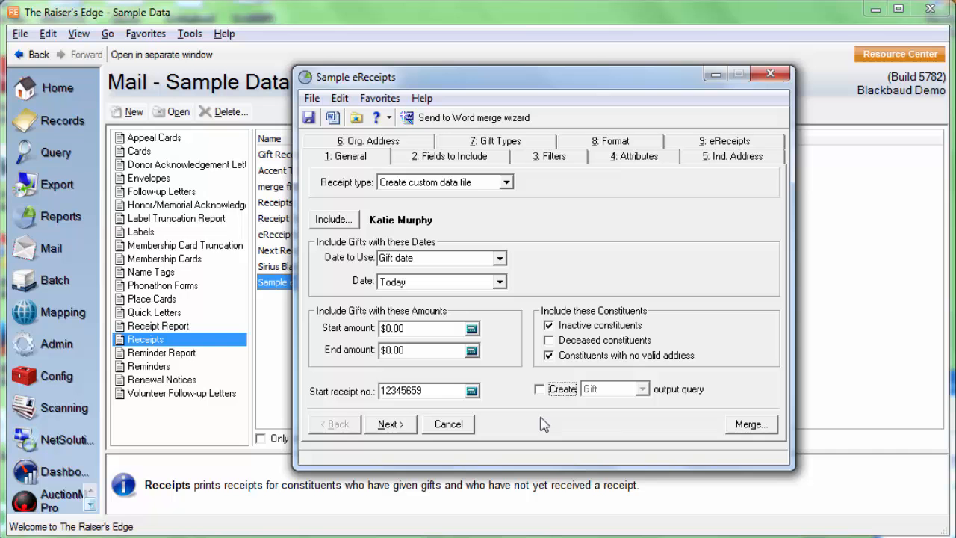
pyautogui.click(538, 388)
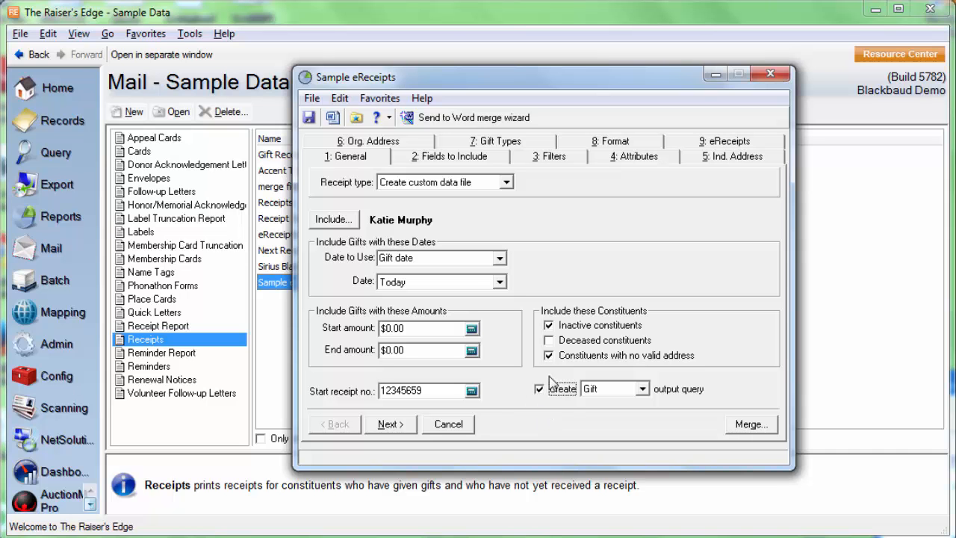
pyautogui.click(642, 388)
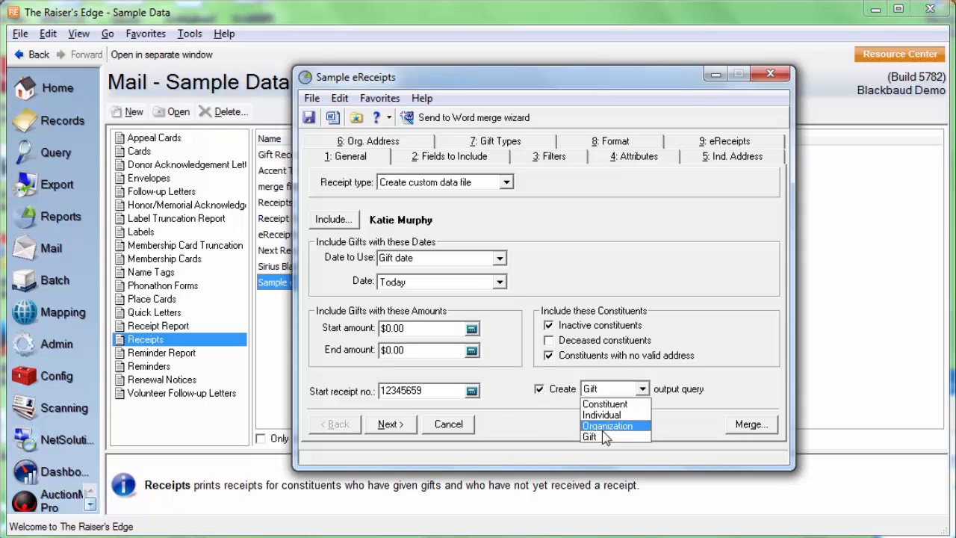
pyautogui.moveTo(612, 437)
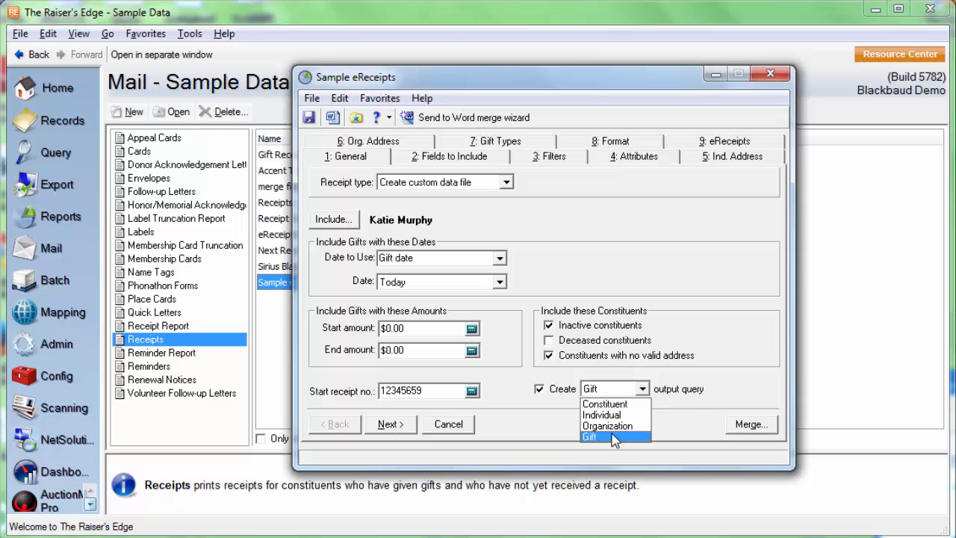
pyautogui.click(604, 437)
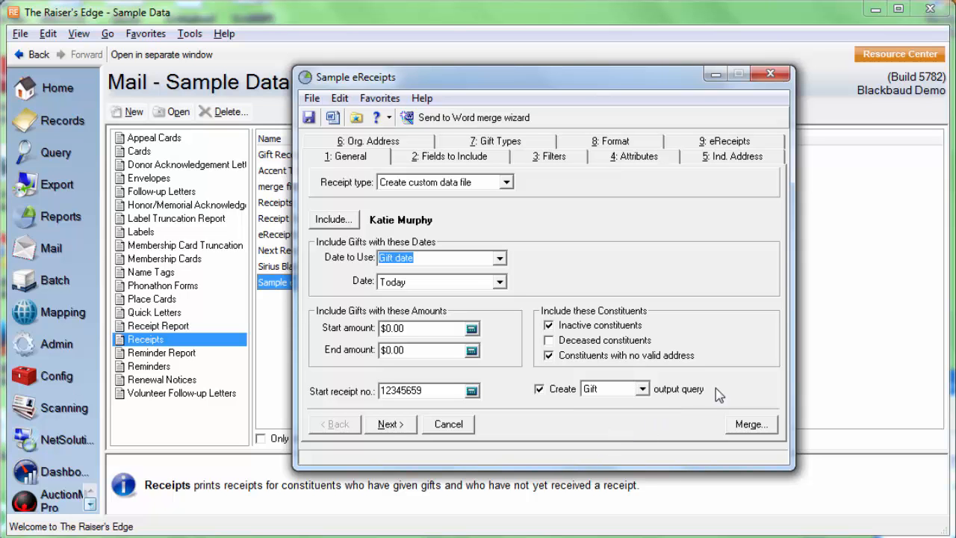
pyautogui.moveTo(646, 395)
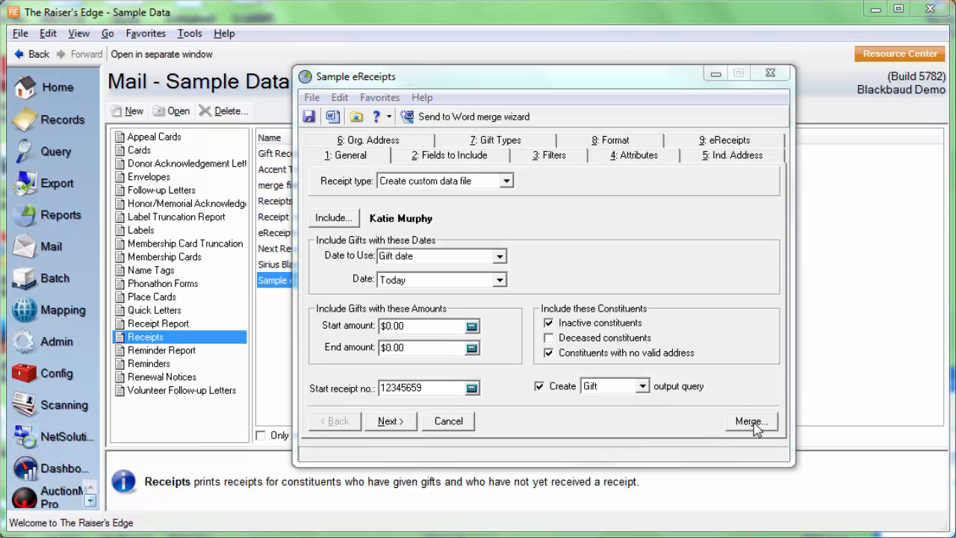
# - Merge over Sample eReceipts.DOCX and save the Exceptions to EReceipts Processing query
pyautogui.click(751, 420)
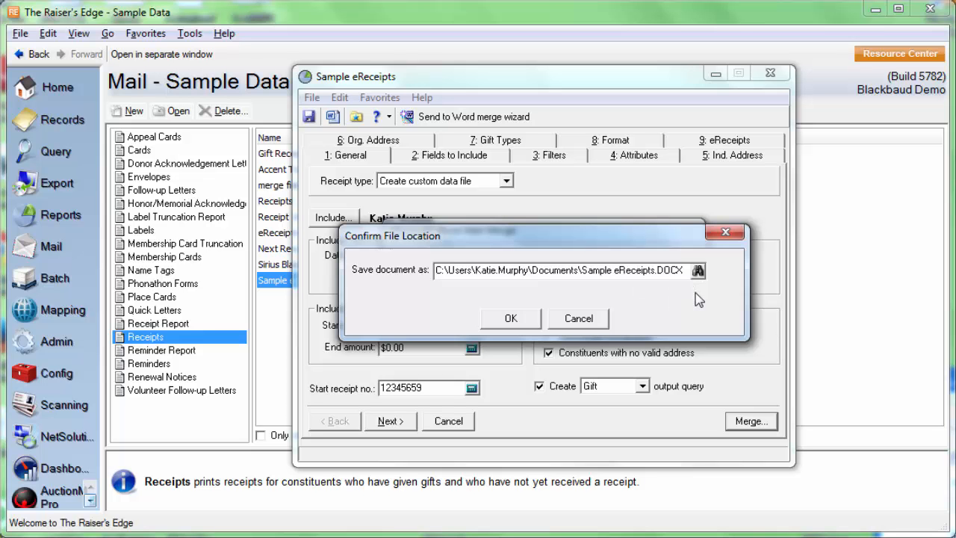
pyautogui.click(511, 319)
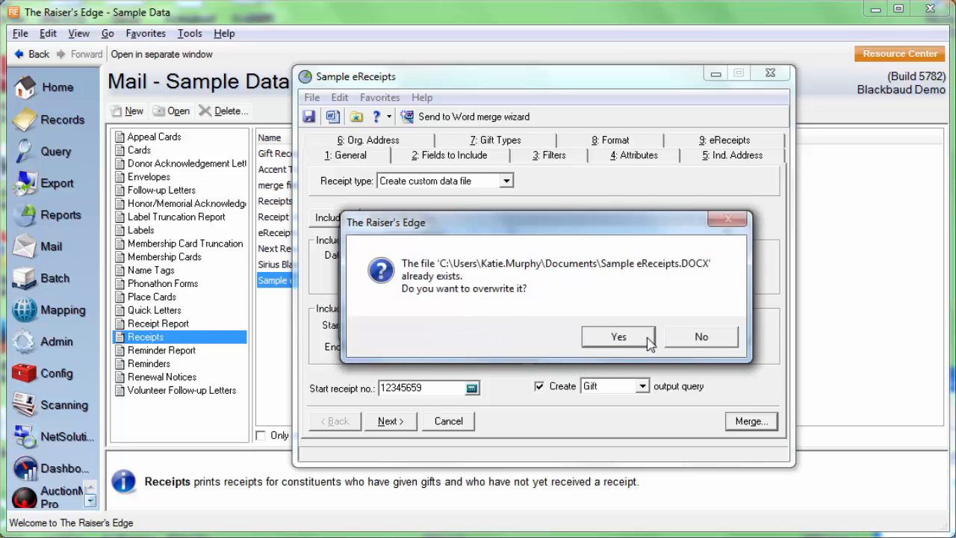
pyautogui.click(617, 336)
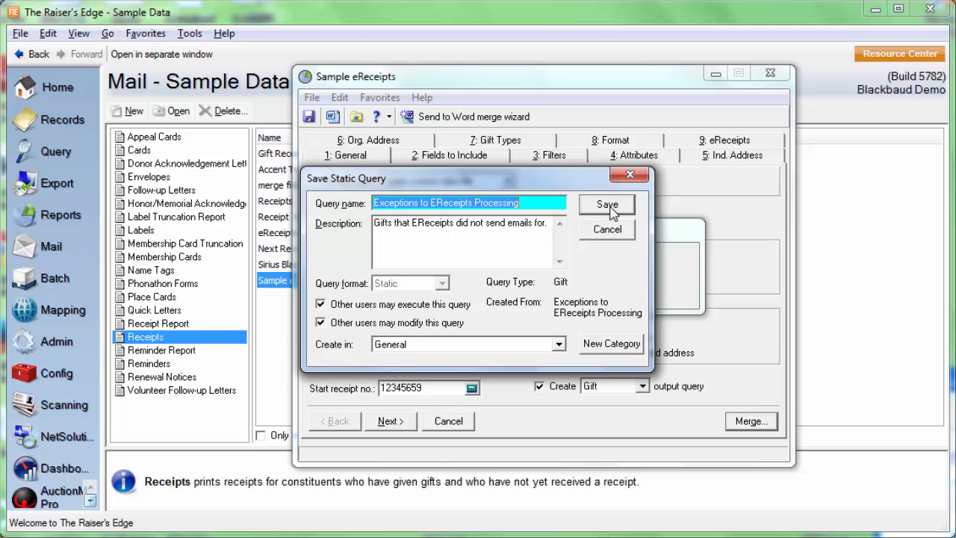
pyautogui.click(606, 205)
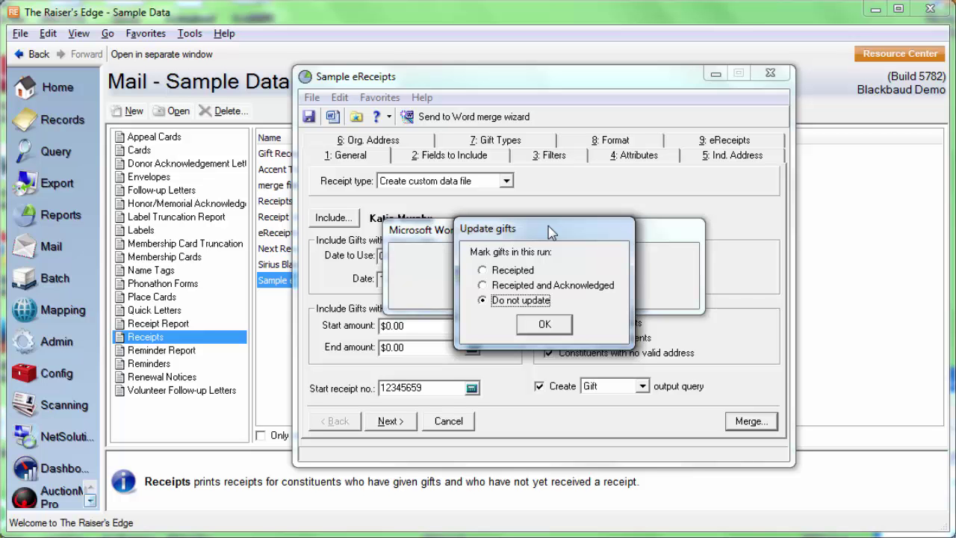
pyautogui.moveTo(499, 280)
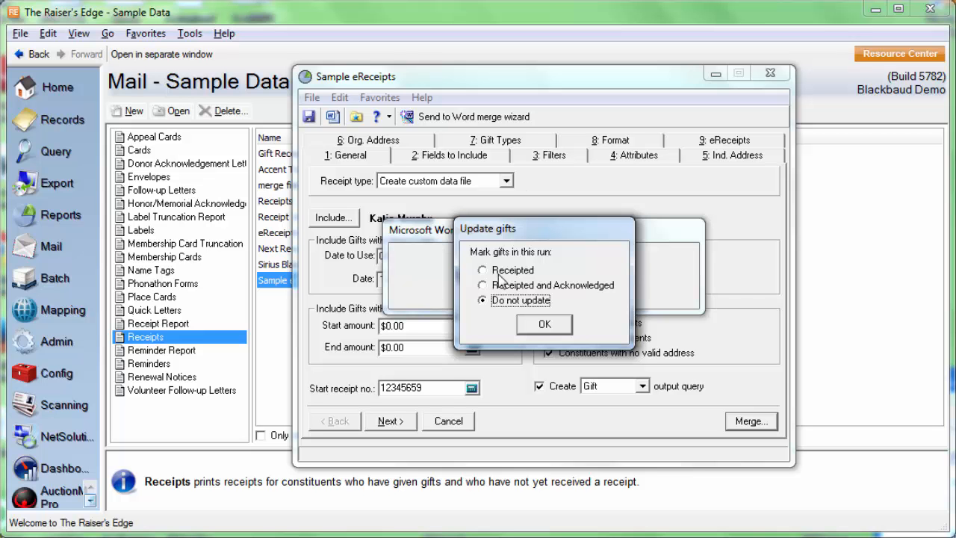
# - Compare the update options, then mark this run's gifts as Receipted
pyautogui.click(481, 270)
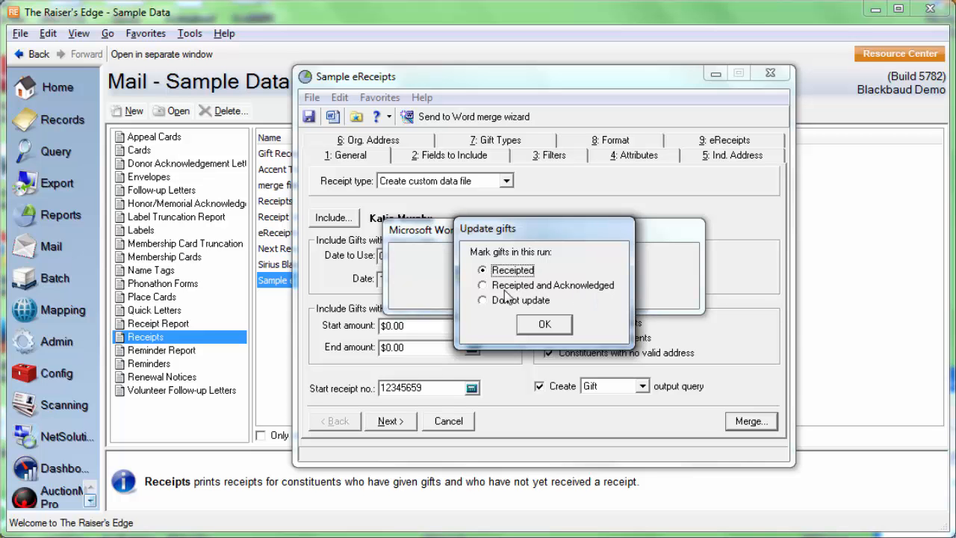
pyautogui.click(483, 285)
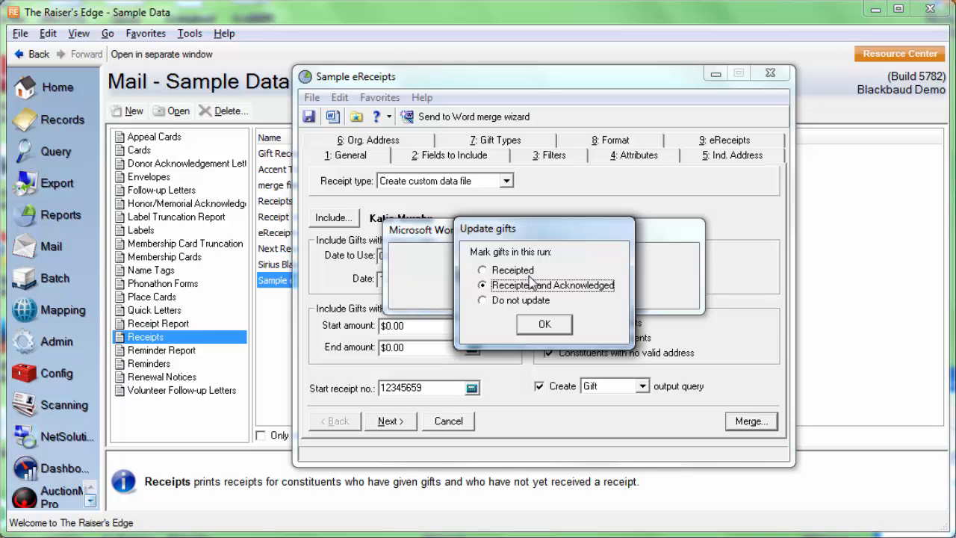
pyautogui.click(481, 300)
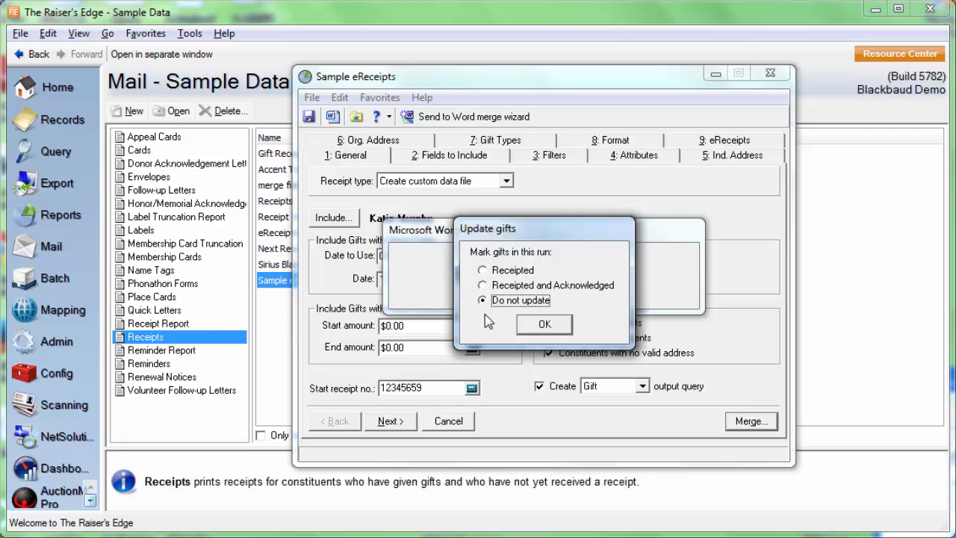
pyautogui.click(482, 270)
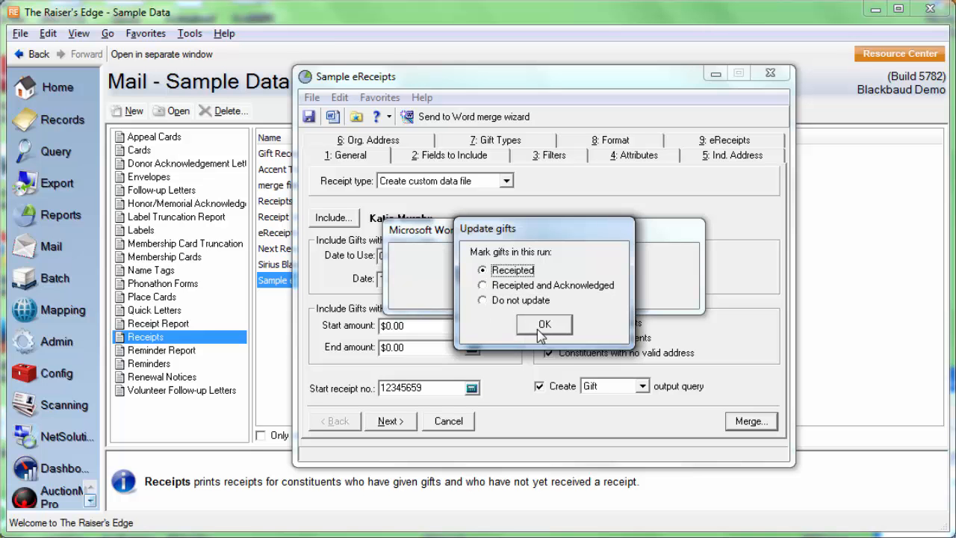
pyautogui.click(545, 324)
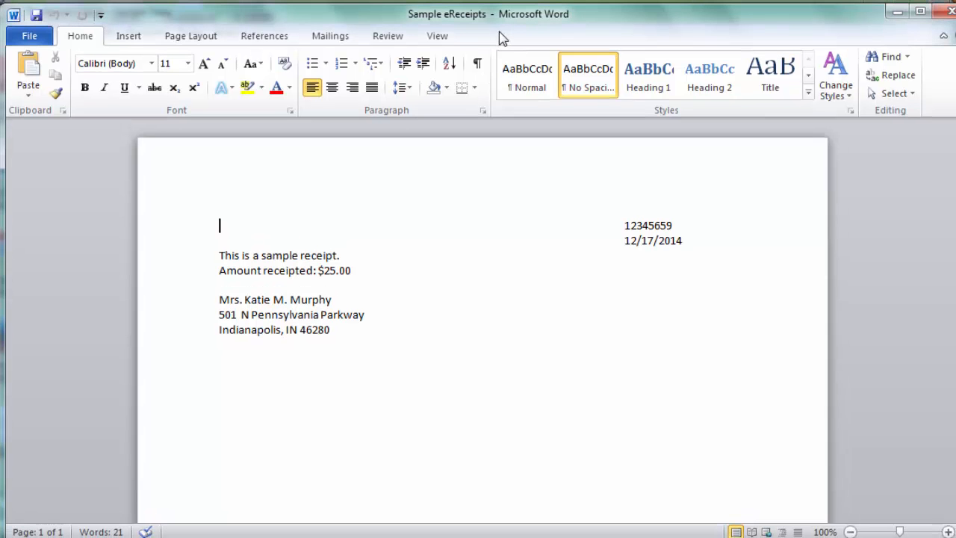
pyautogui.moveTo(756, 36)
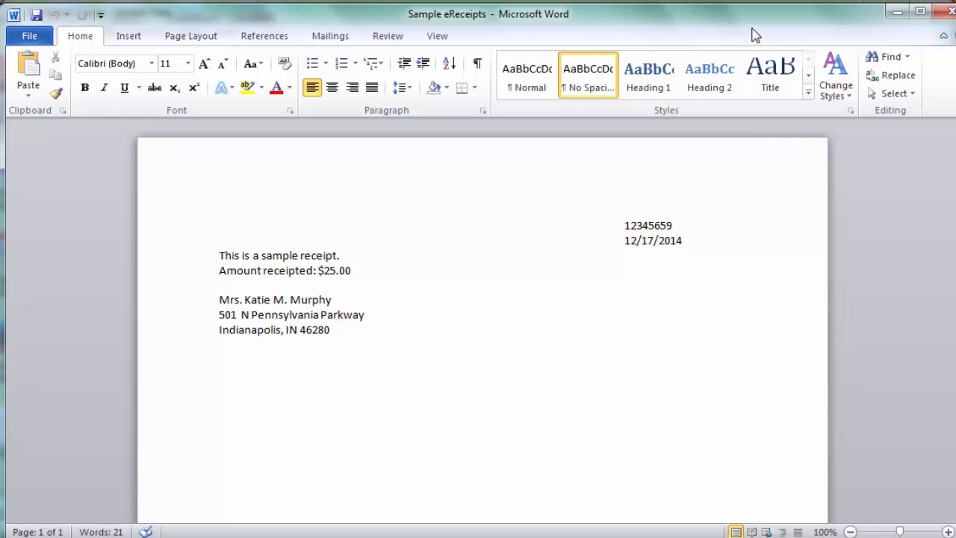